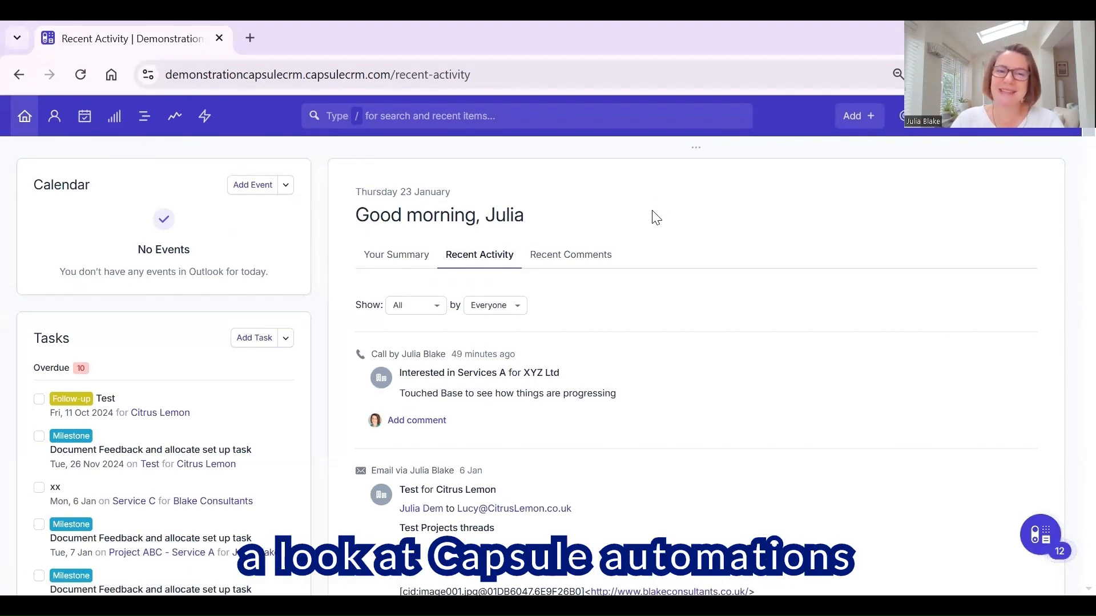
mouse_move(114, 117)
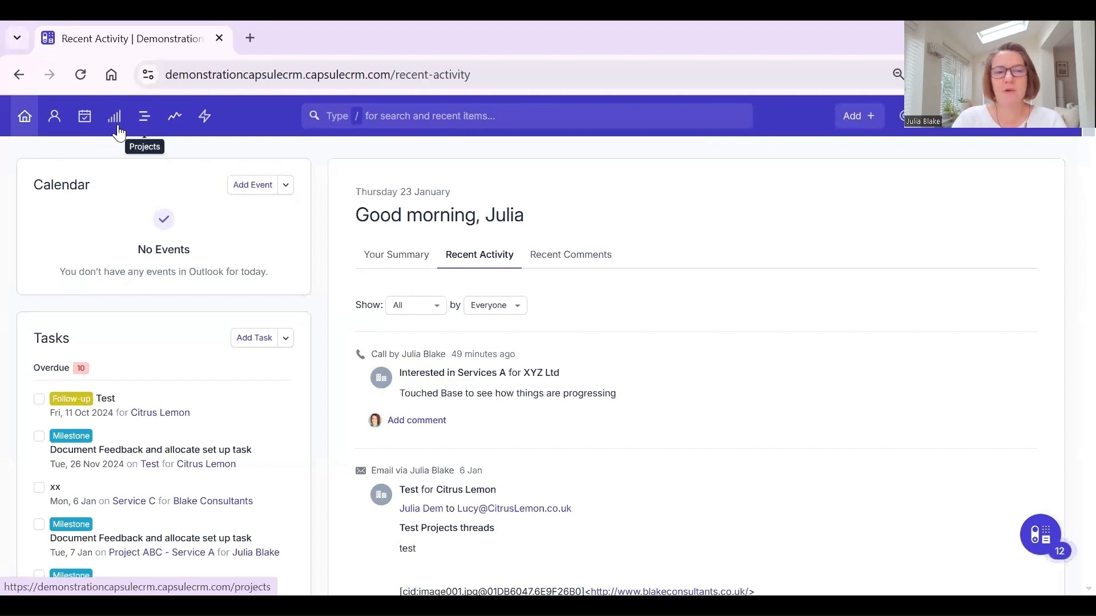
mouse_move(145, 116)
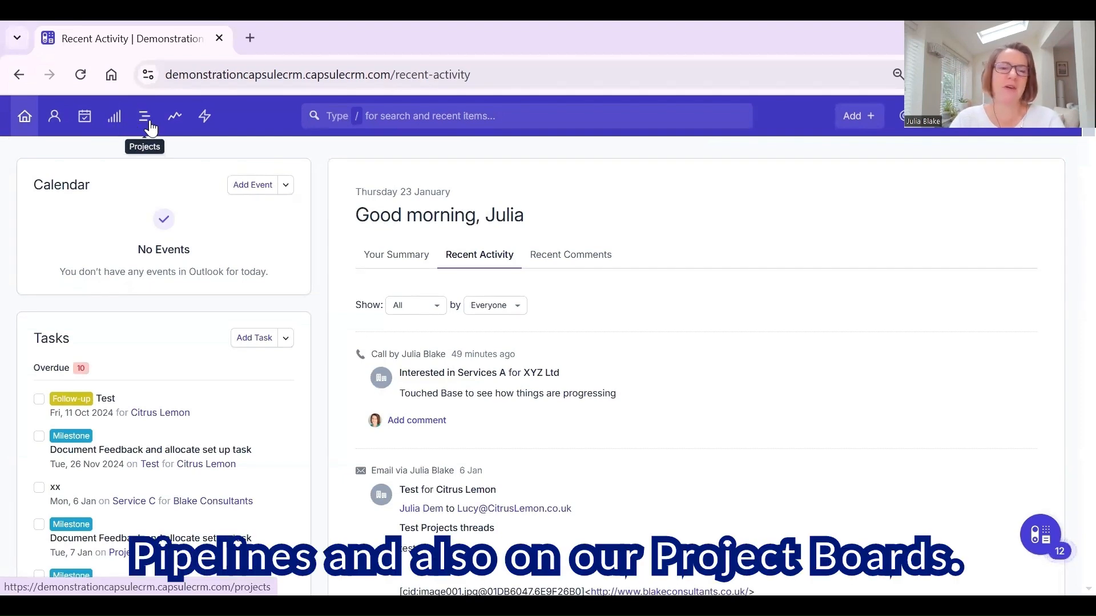
mouse_move(114, 117)
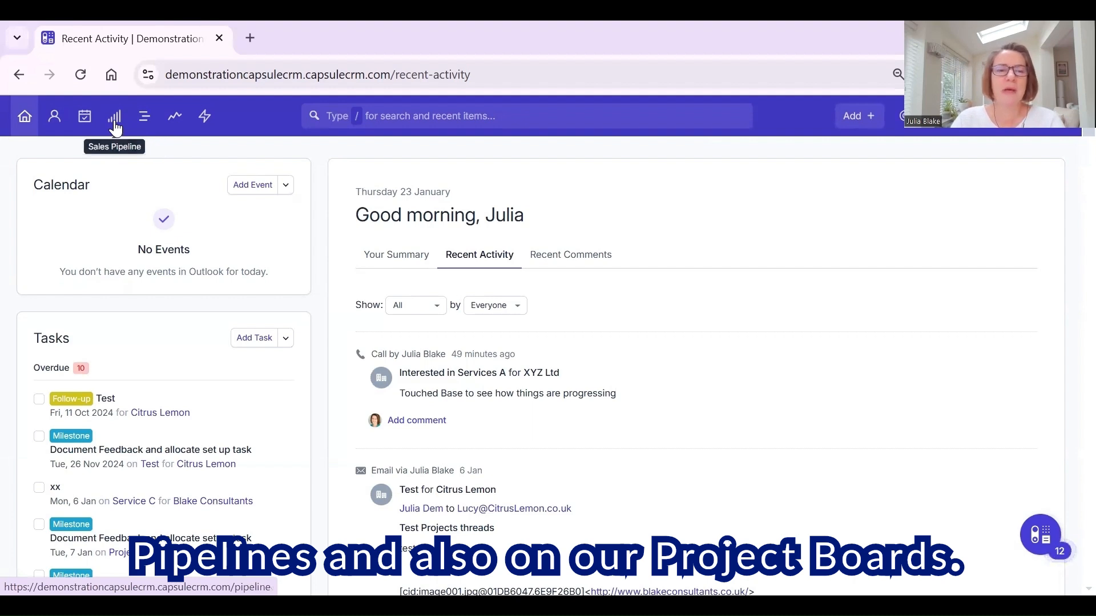
Begin a new Sales Pipeline opportunity named 'Test 10'
click(114, 116)
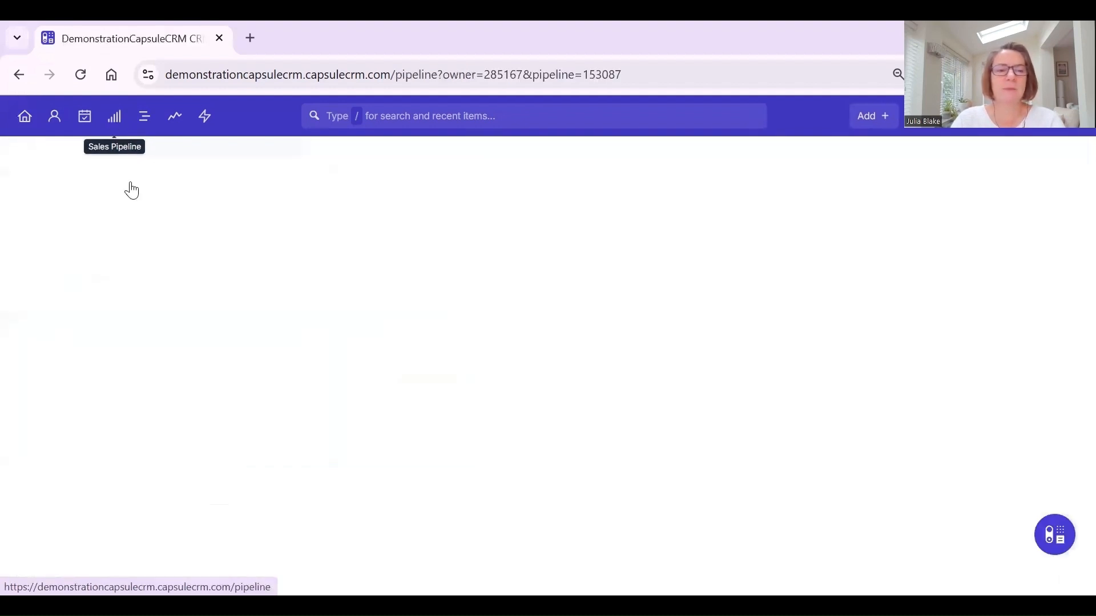
click(871, 115)
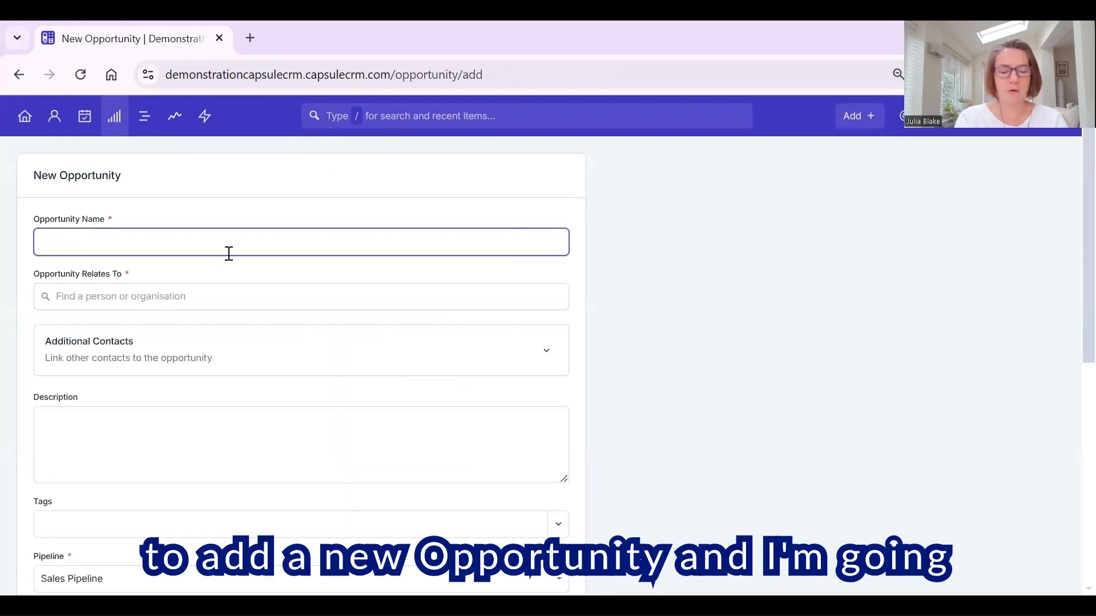
text(Test)
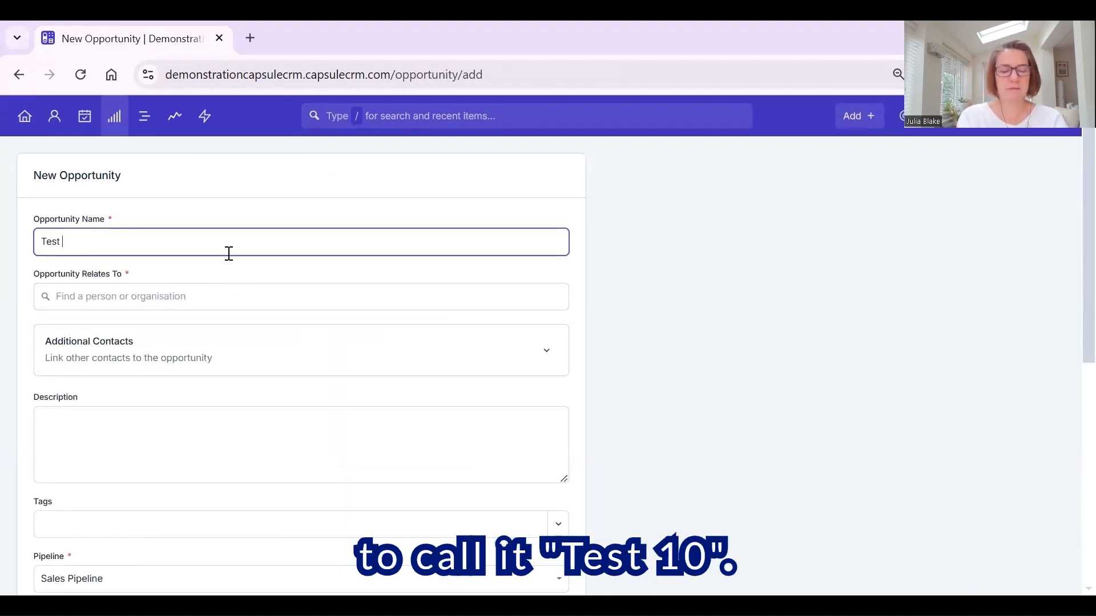
text(10)
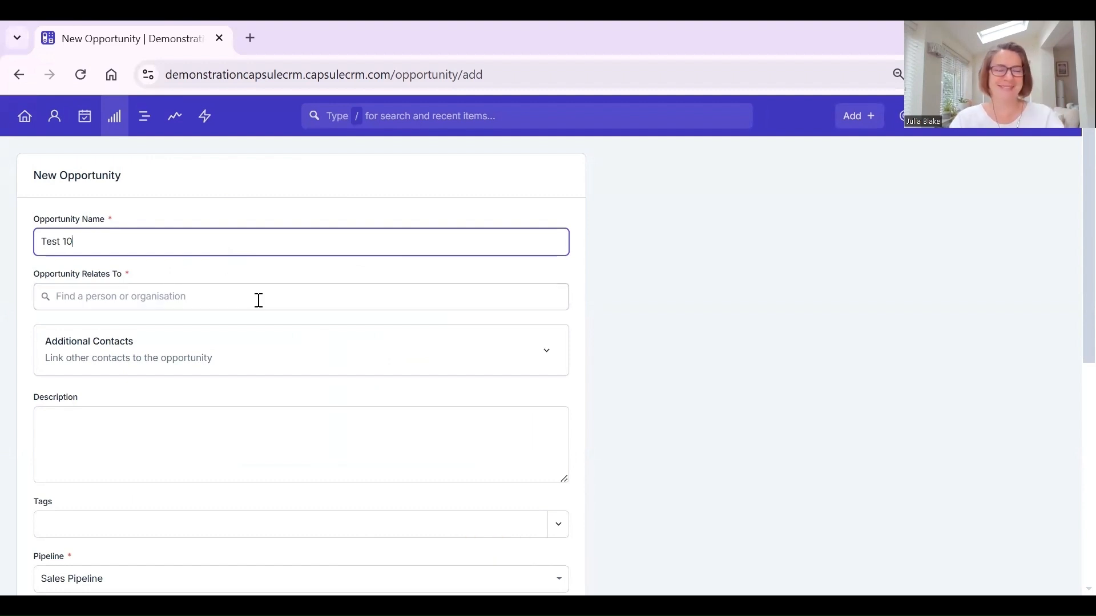
Link the opportunity to Citrus Lemon and add Lucy Lemon as an additional contact
text(citr)
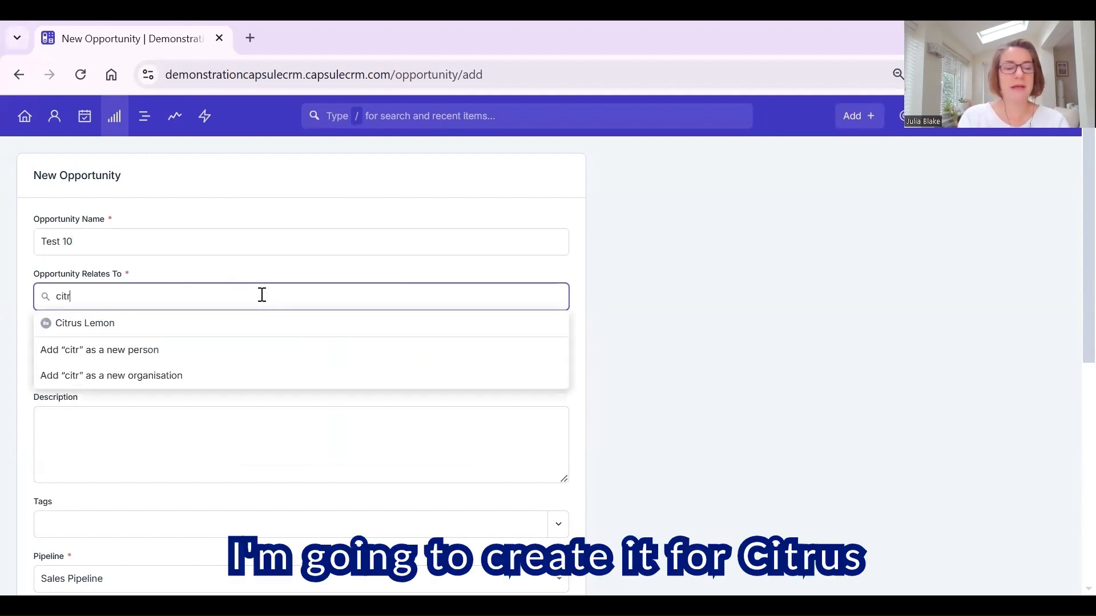
click(84, 323)
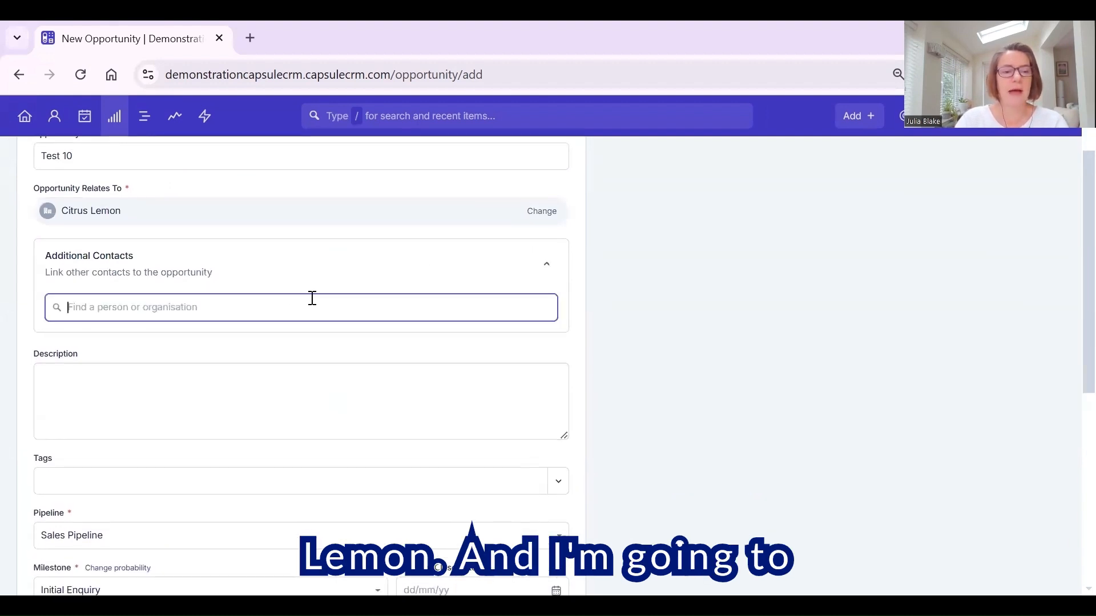
text(lucy)
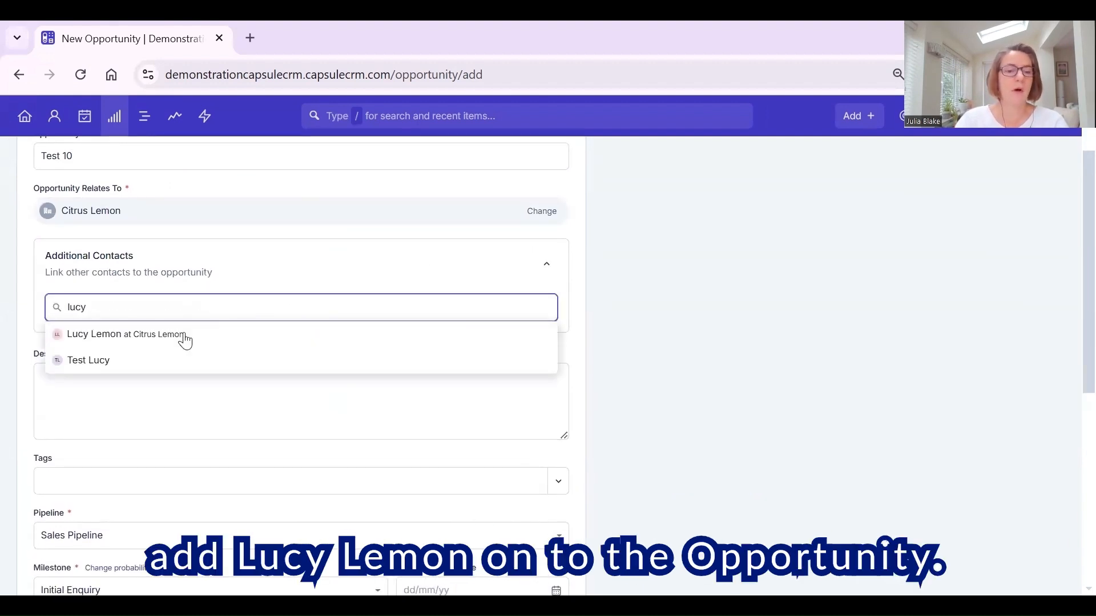
click(125, 334)
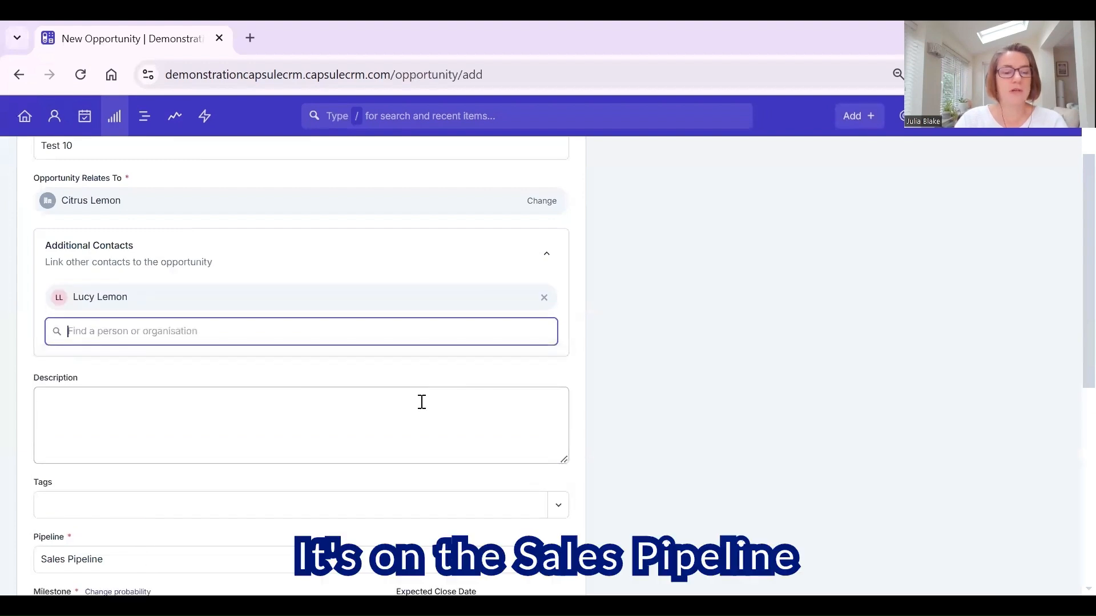
Set the expected value to 2750 and the expected close date to 20 February 2025
scroll(down, 3)
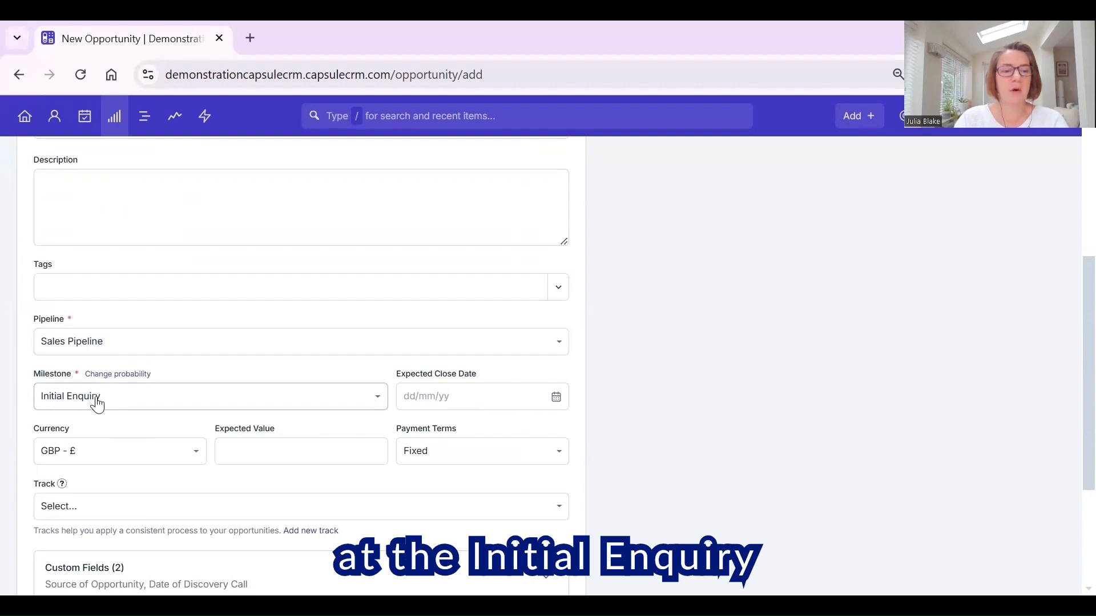
text(25)
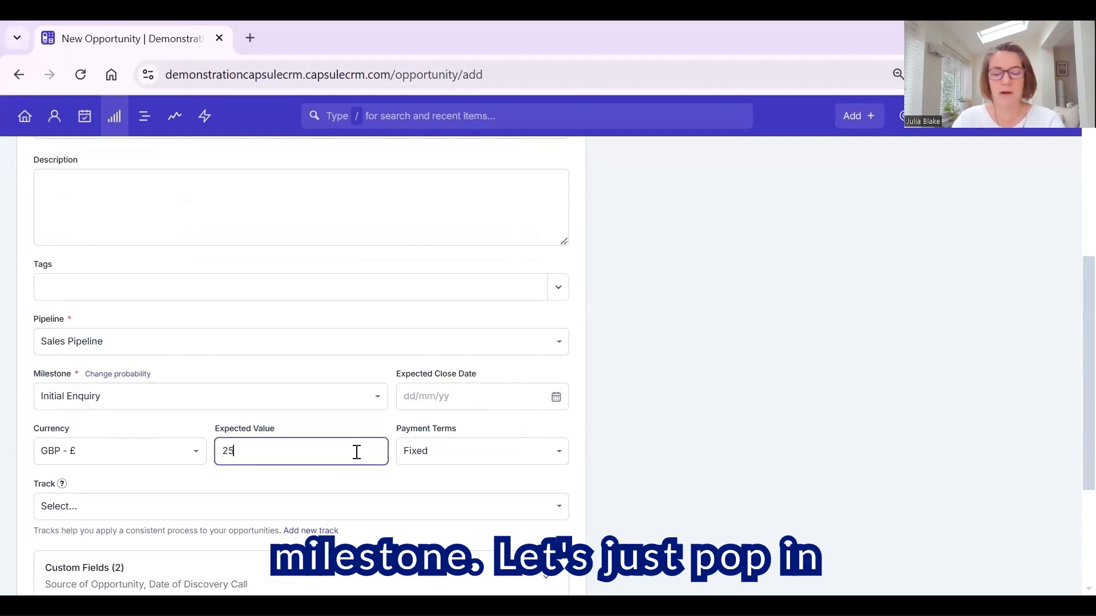
text(750)
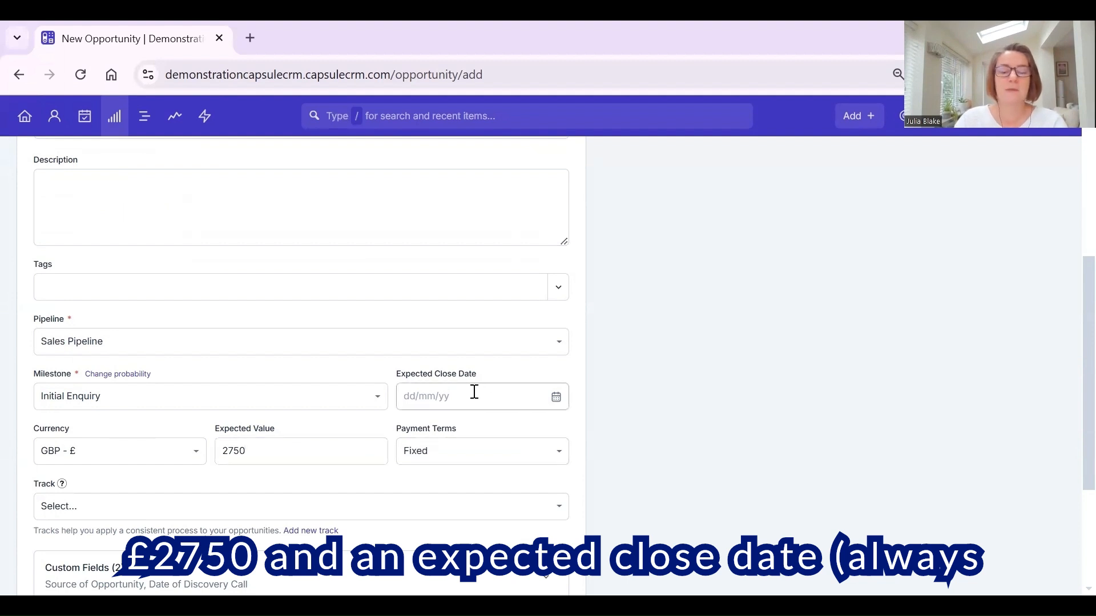
click(475, 396)
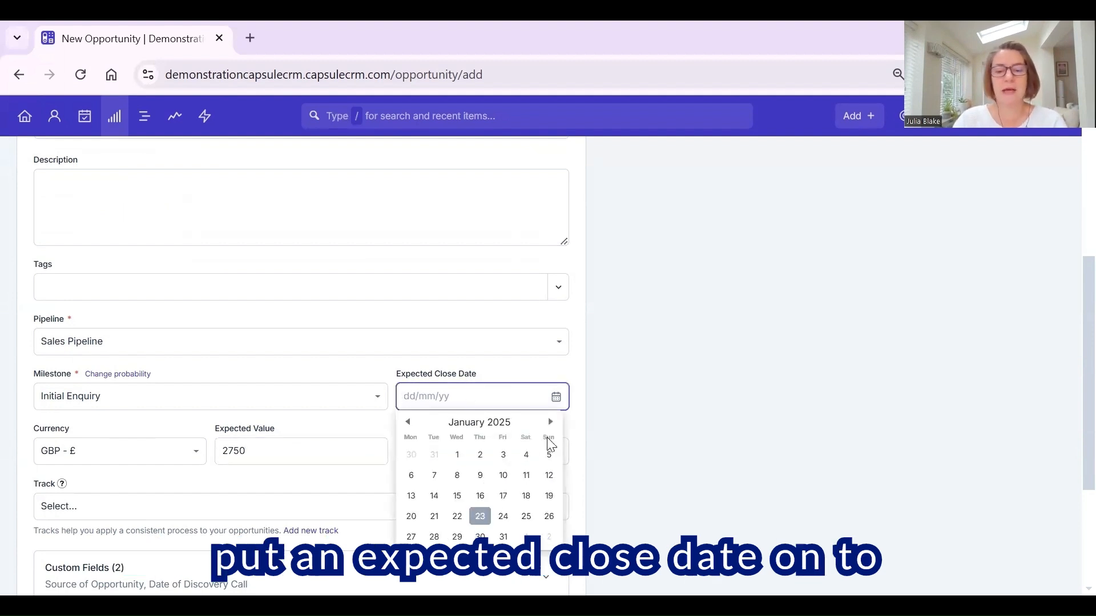
click(550, 421)
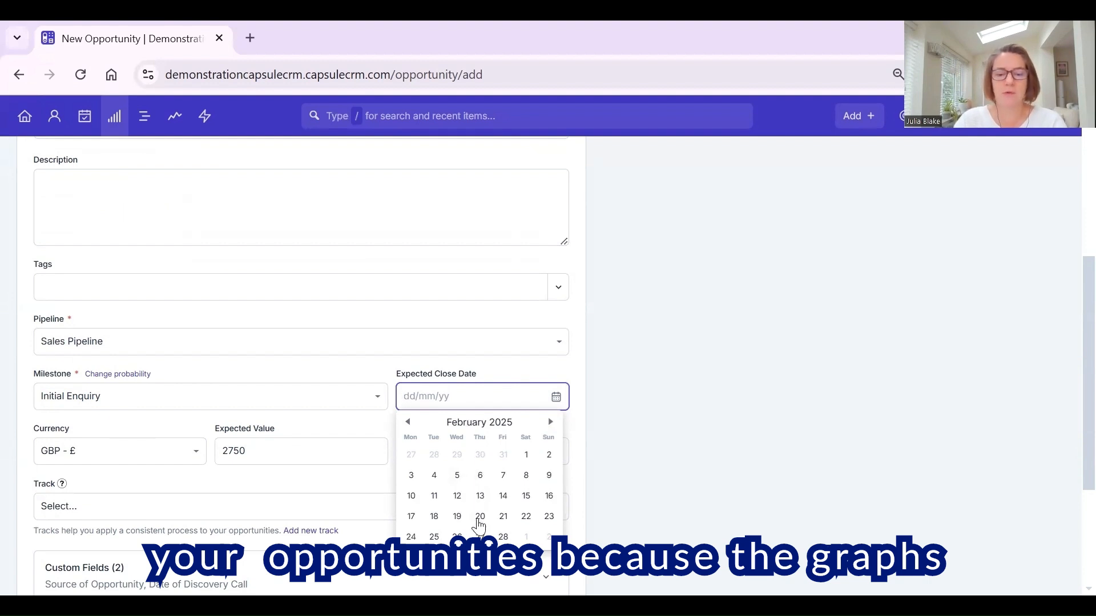
click(481, 516)
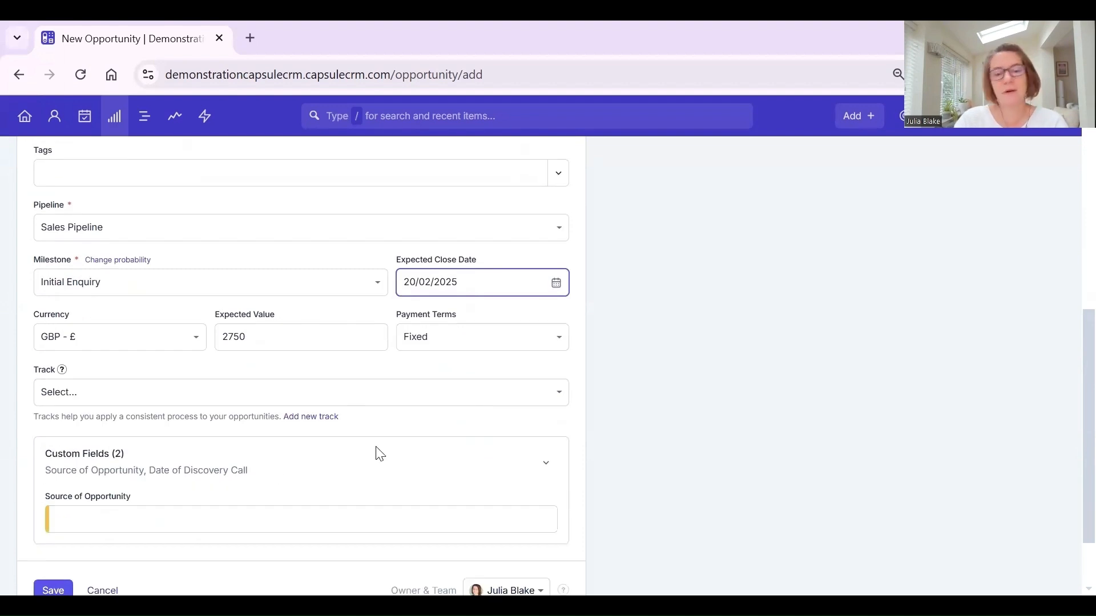
Enter 'Referral' as the source of the opportunity
scroll(down, 3)
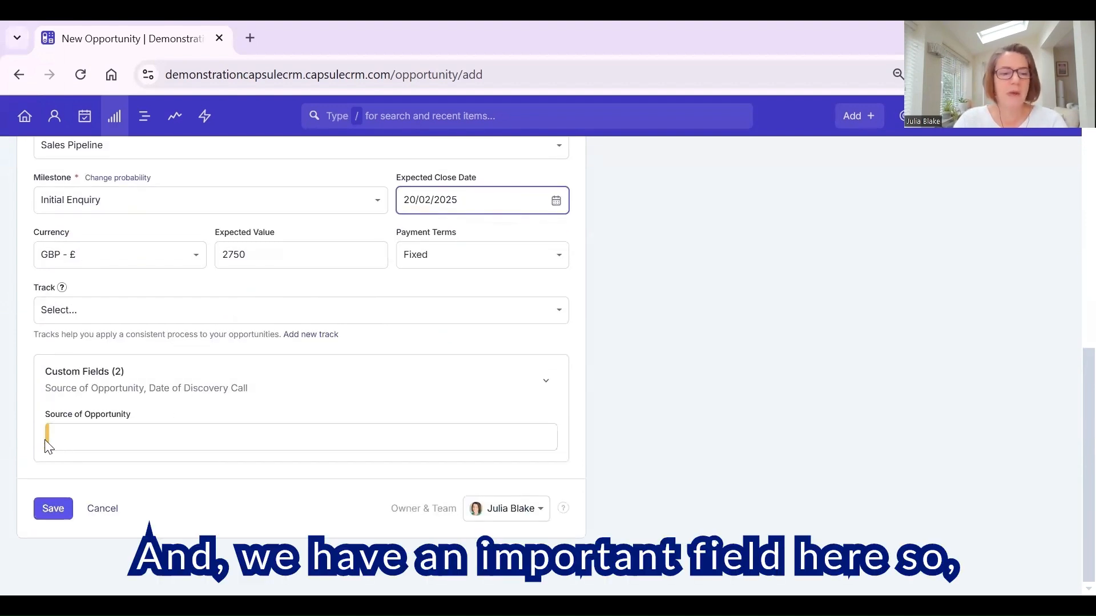
text(Refer)
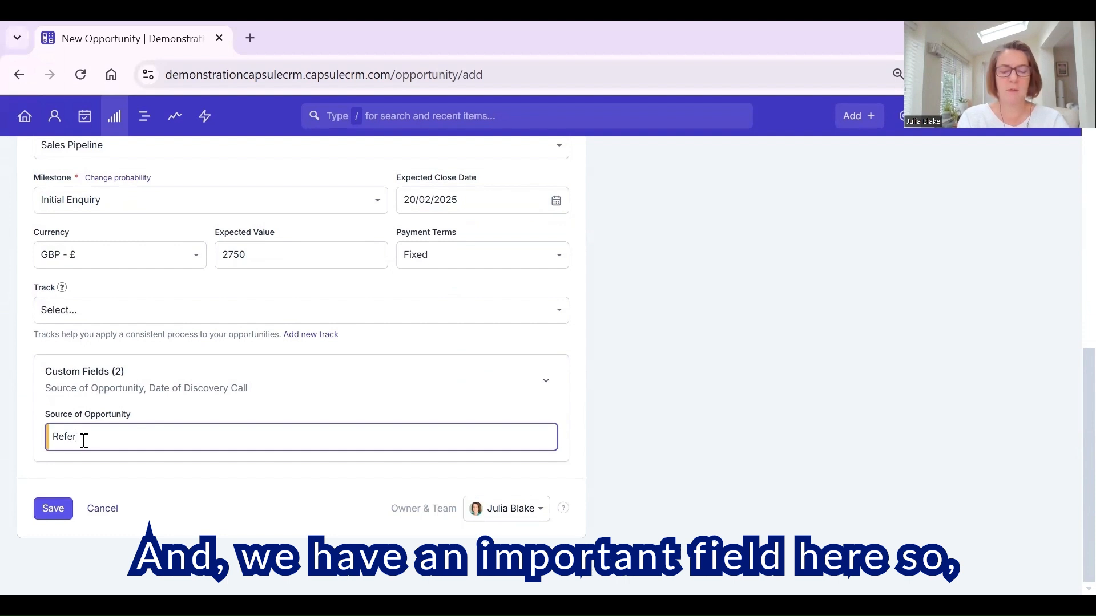
text(ral)
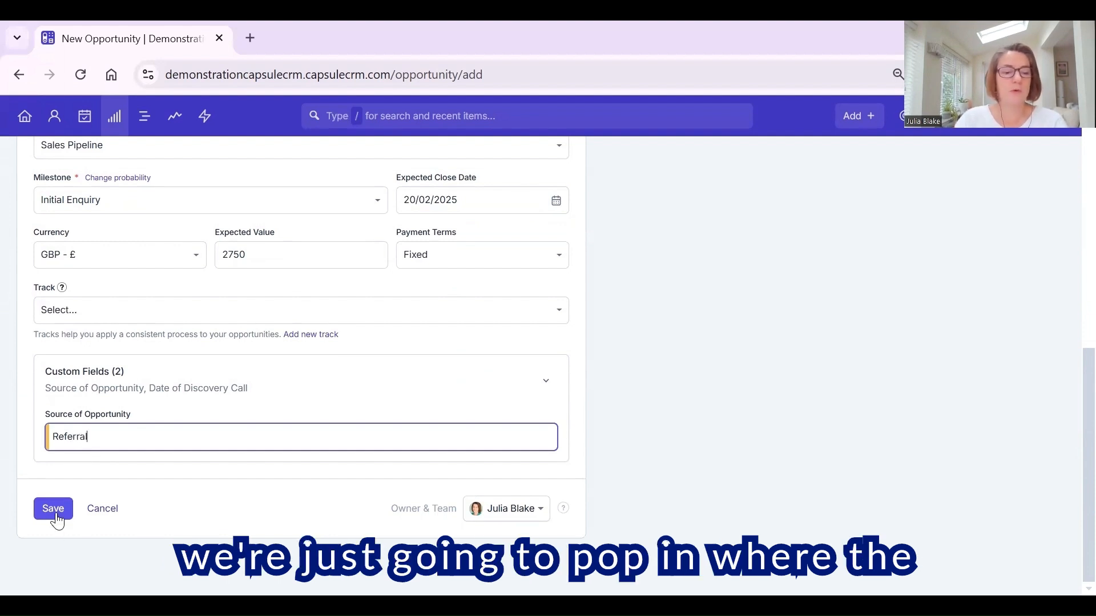
Save Test 10 and tick the initial conversation and meeting setup tasks as done
click(53, 508)
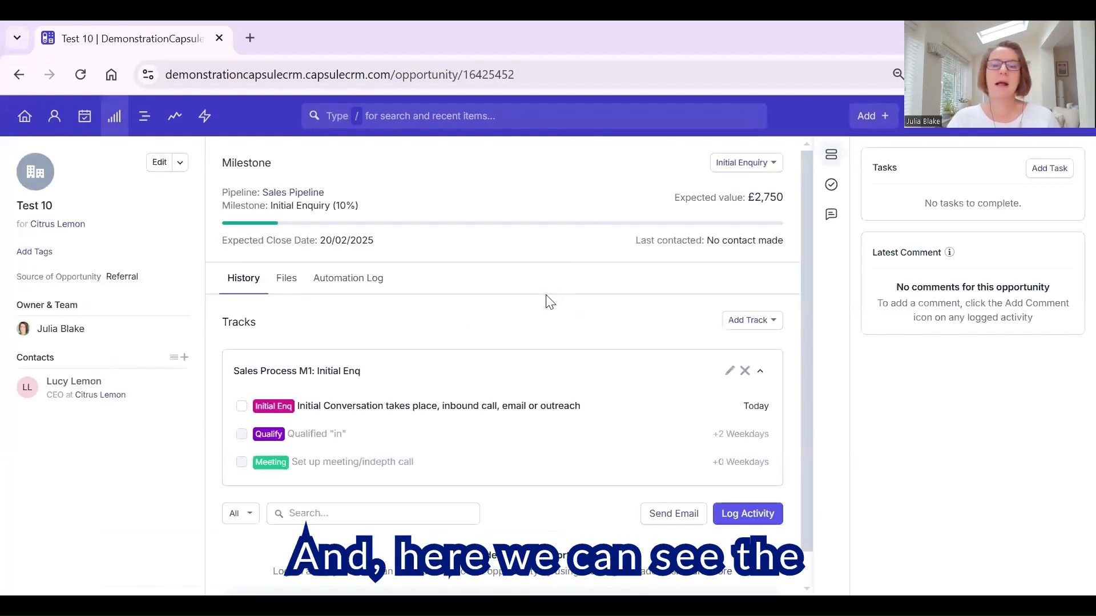
mouse_move(528, 210)
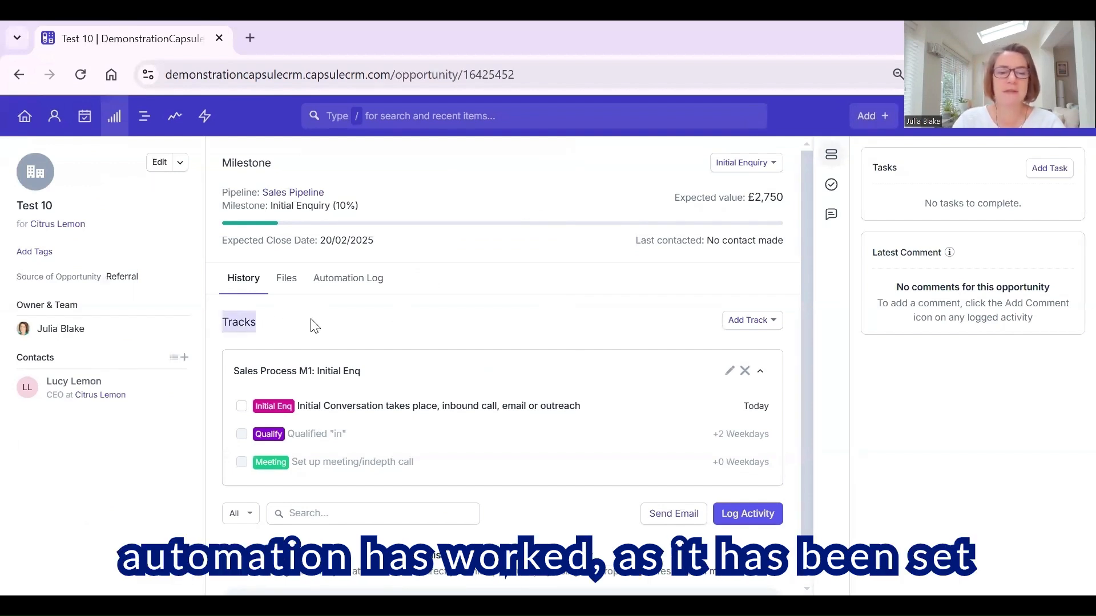
mouse_move(579, 301)
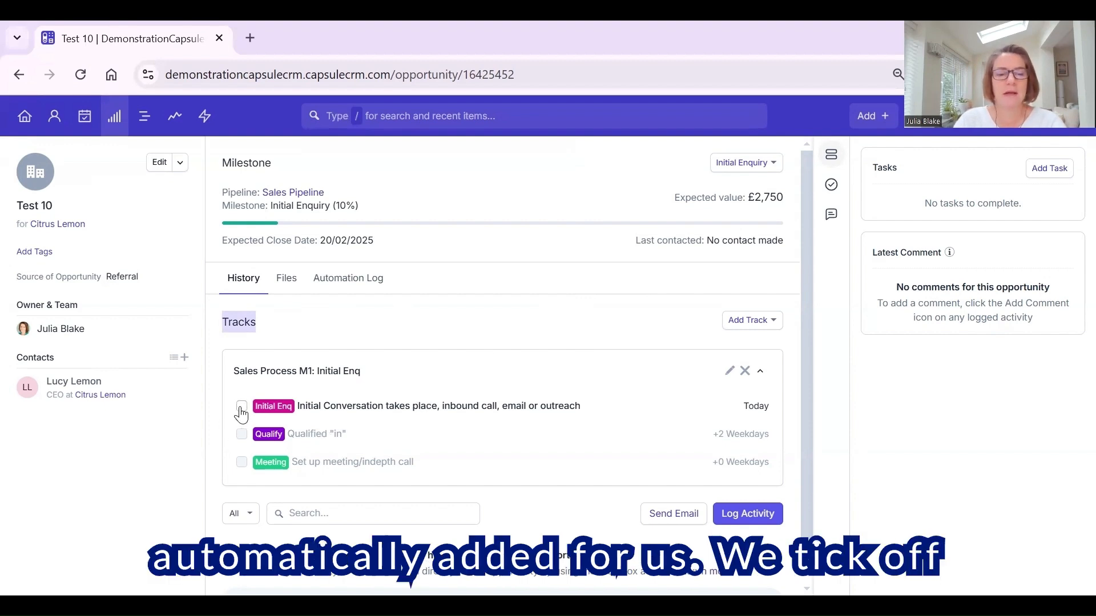
click(241, 406)
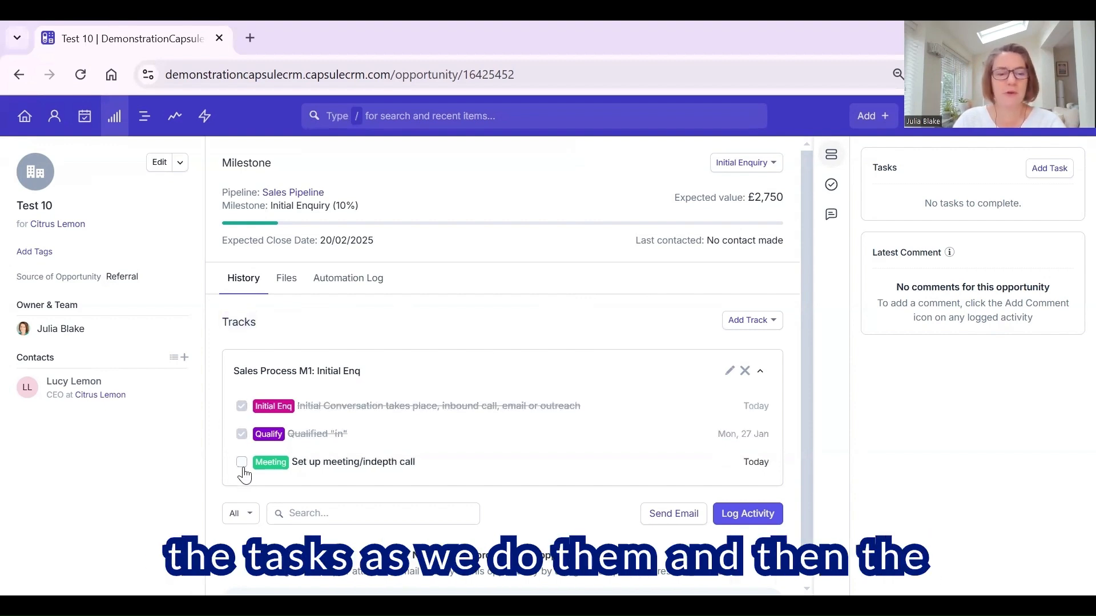
click(241, 462)
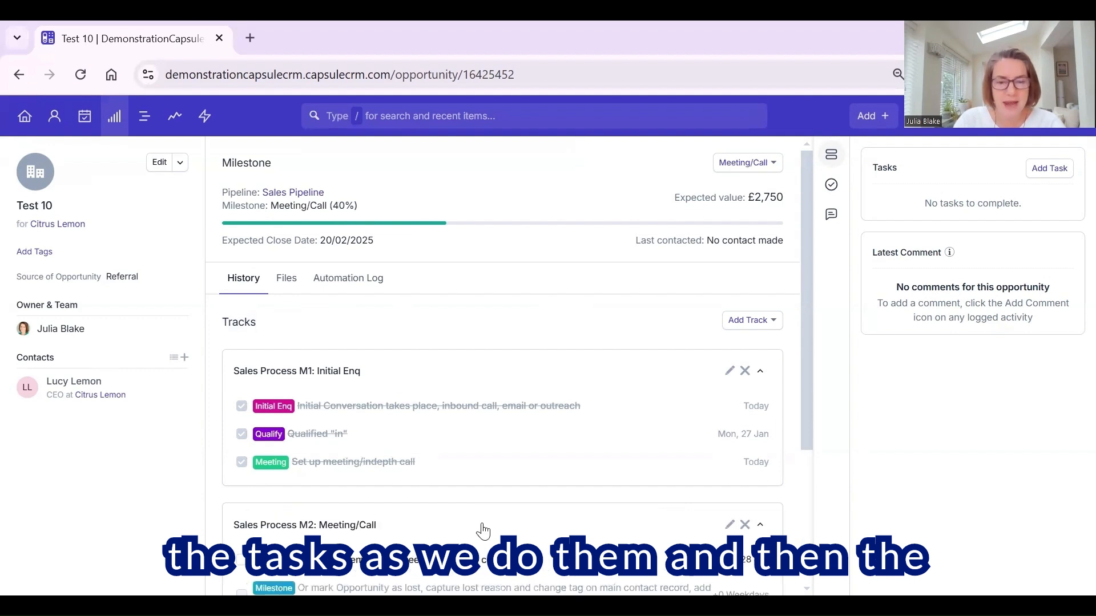
Scroll the opportunity to confirm the Meeting/Call milestone and the added M2 track
scroll(down, 3)
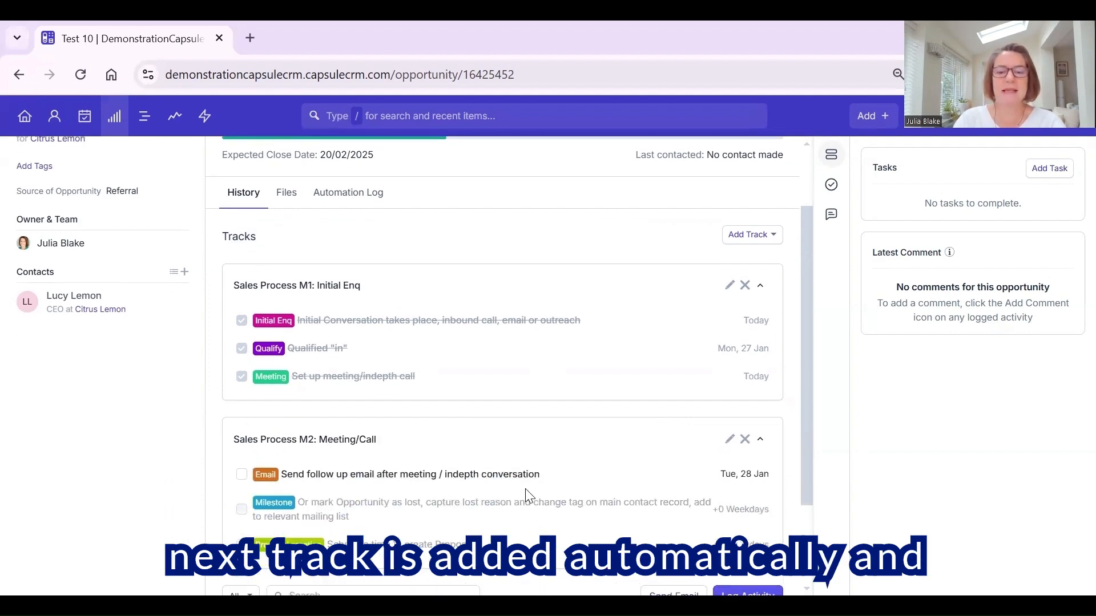
scroll(up, 3)
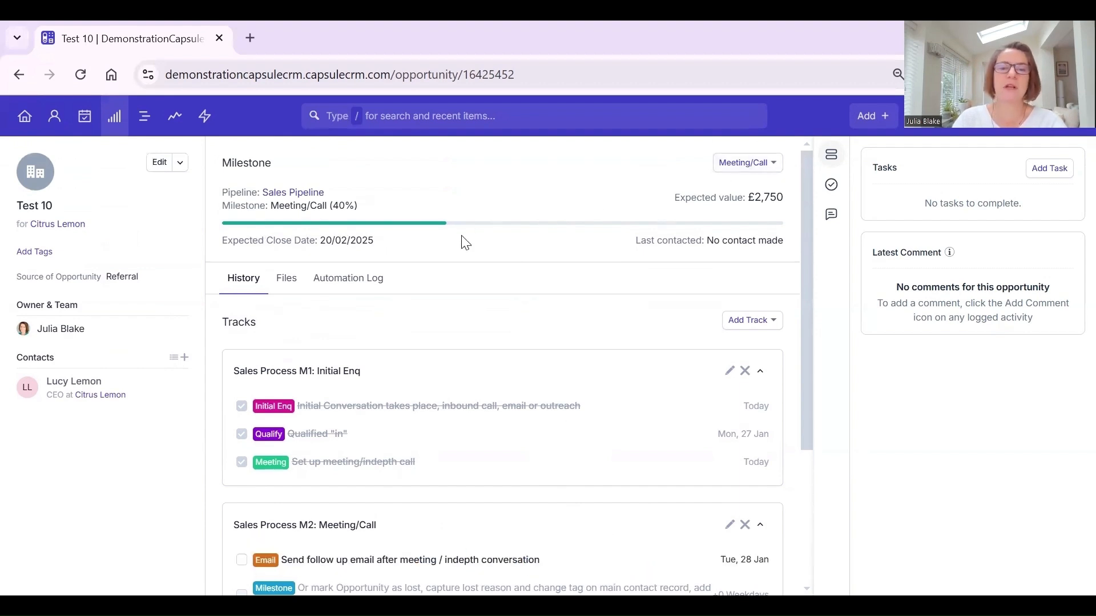
mouse_move(711, 342)
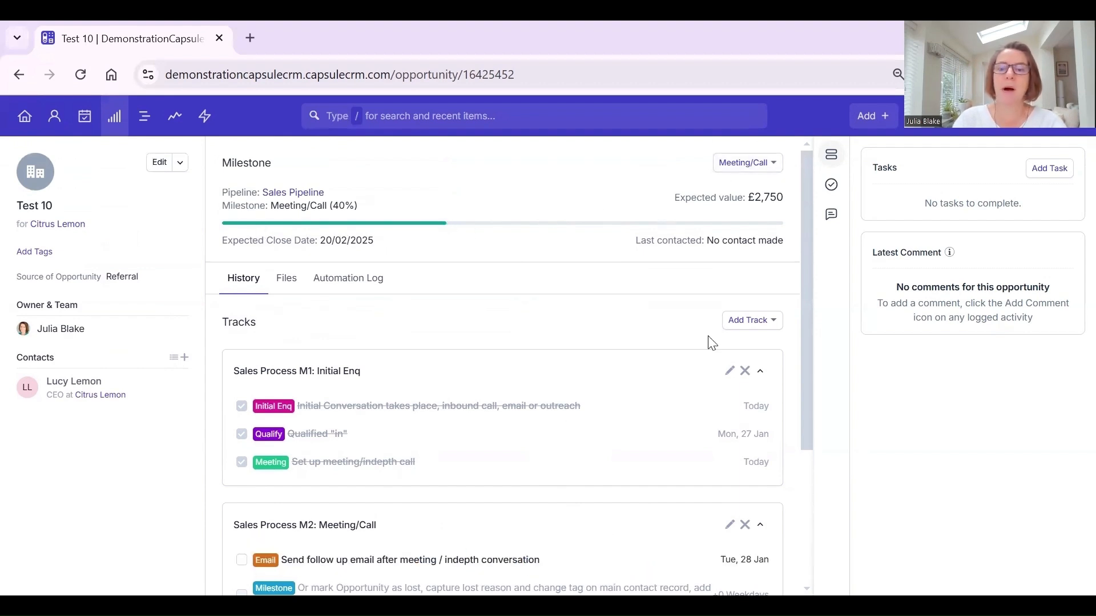
scroll(down, 3)
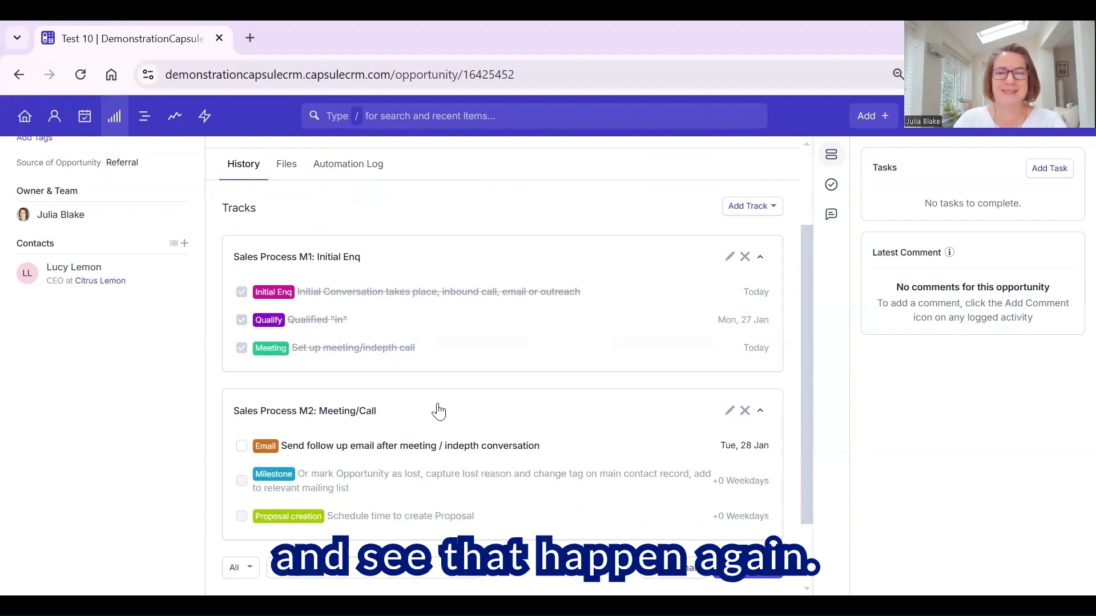
scroll(down, 3)
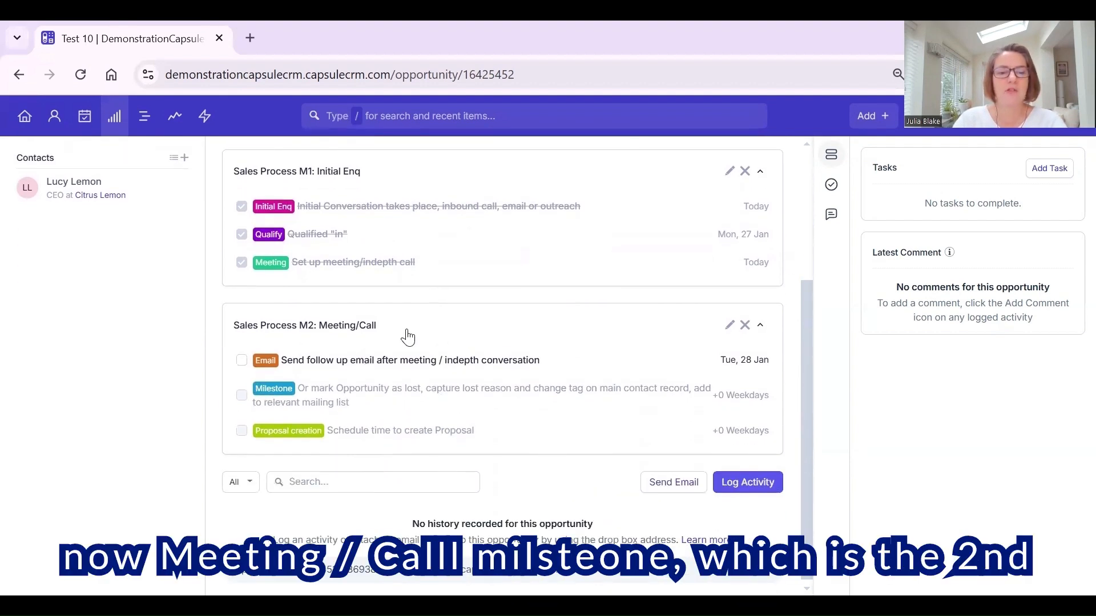
scroll(up, 3)
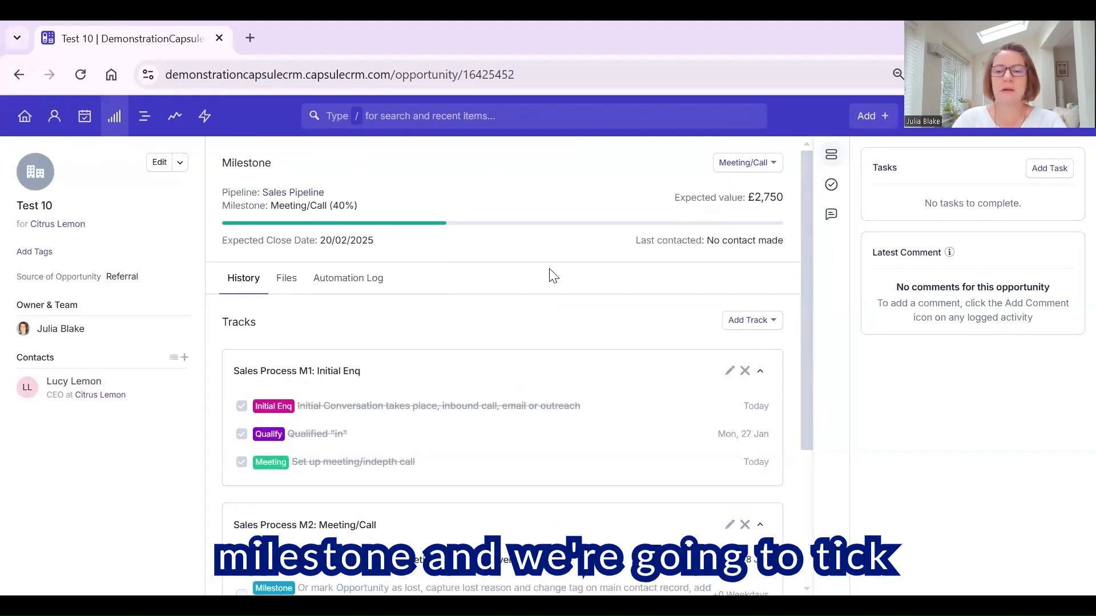
Tick off the Schedule time to create Proposal and Prepare Proposal tasks
scroll(down, 3)
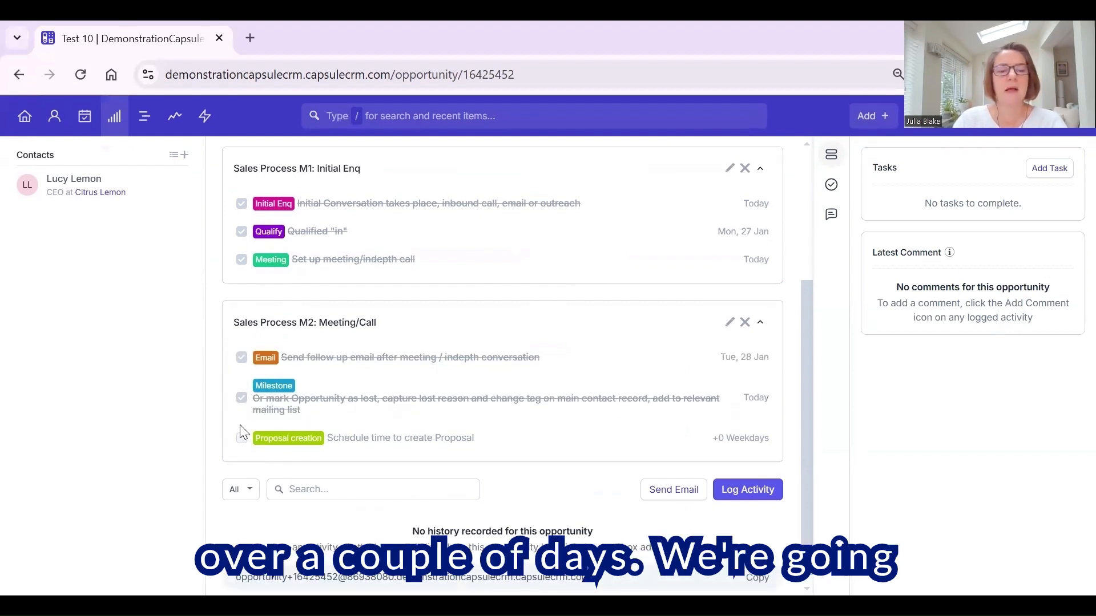
click(241, 437)
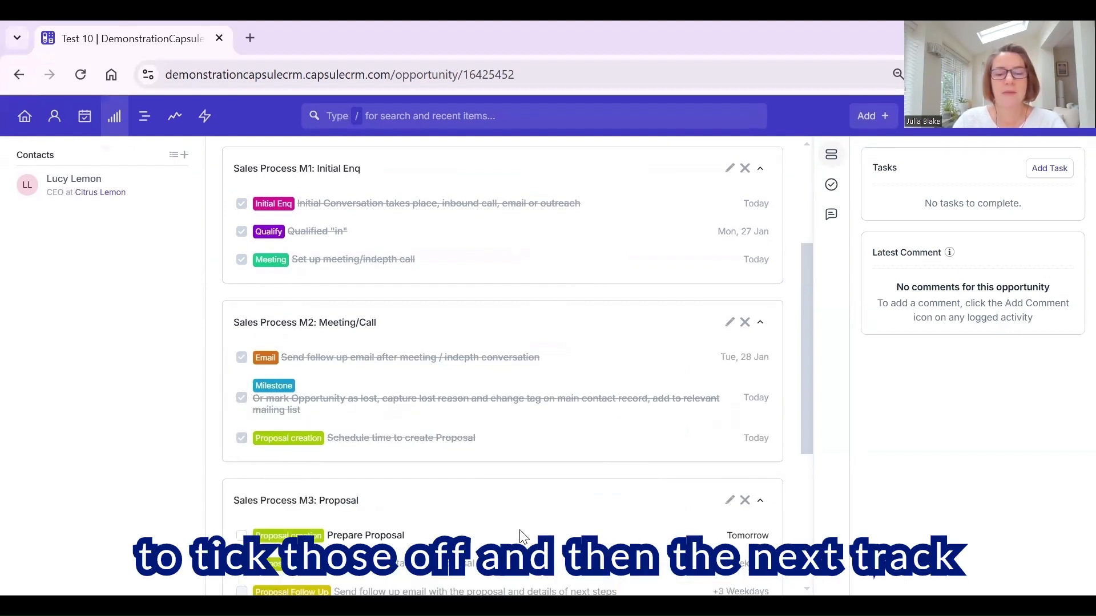
scroll(down, 3)
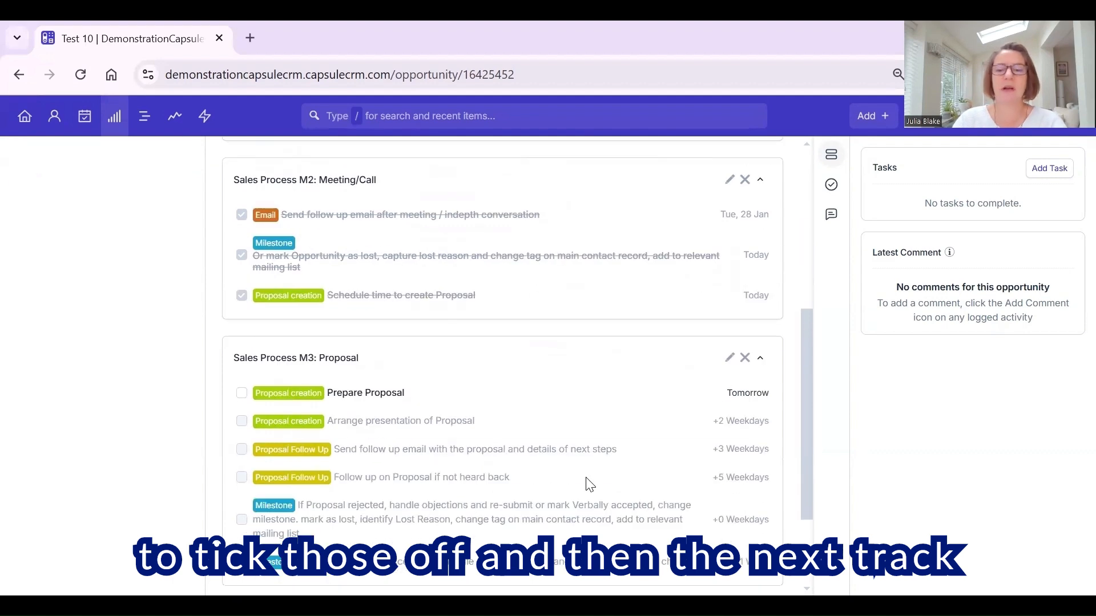
scroll(up, 3)
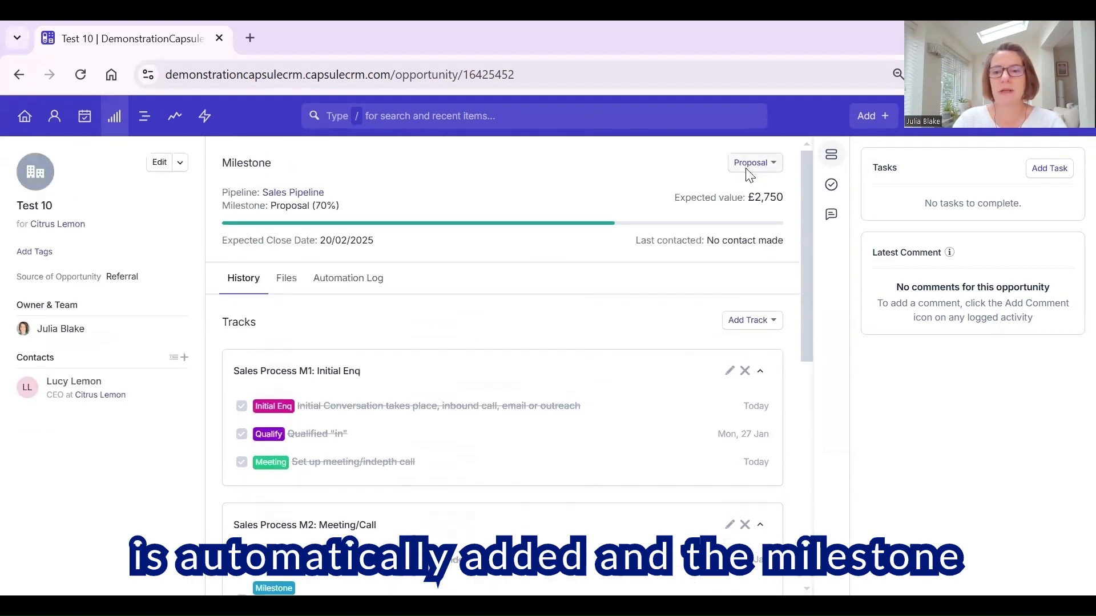
scroll(down, 3)
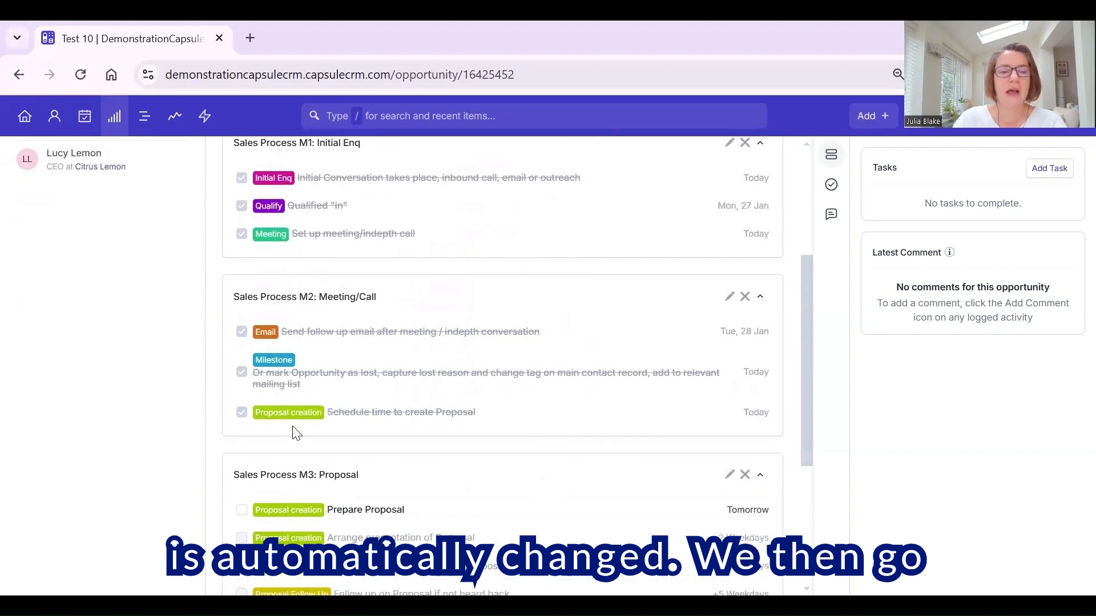
scroll(down, 3)
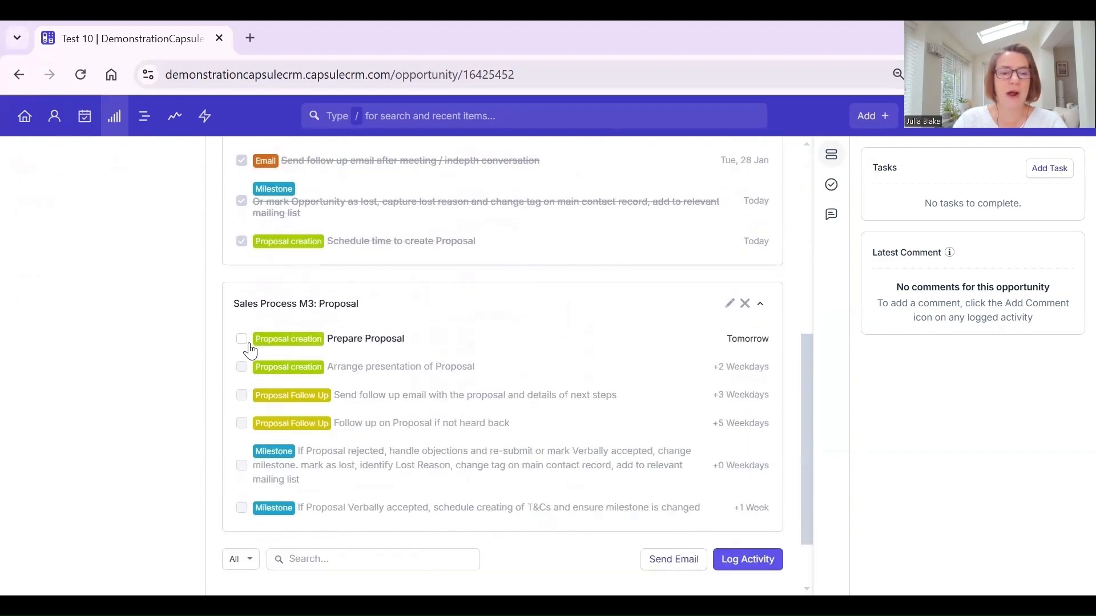
click(241, 338)
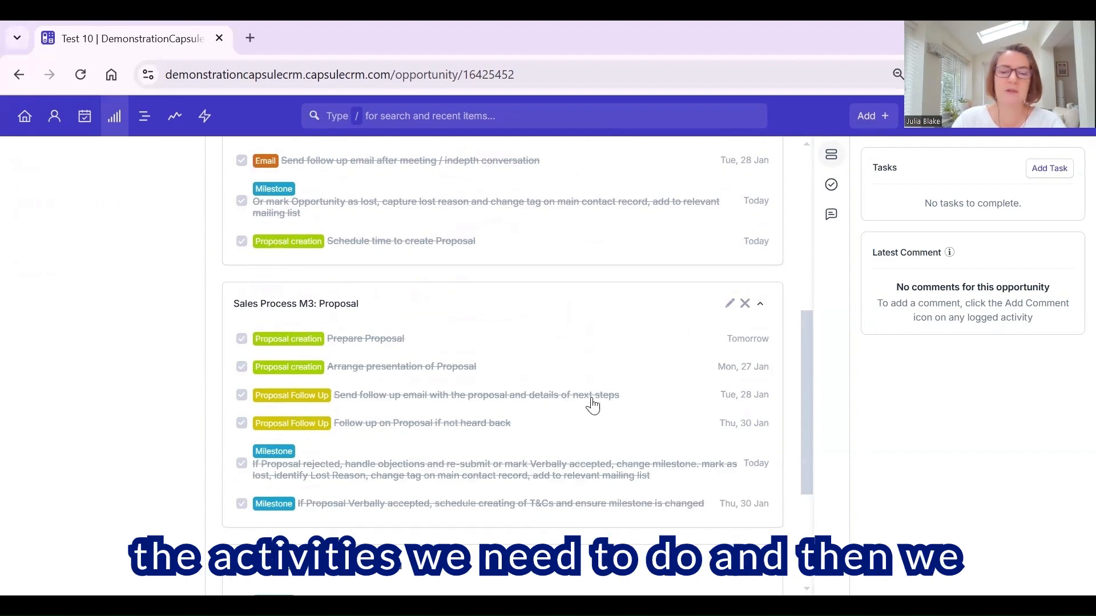
Tick off the Send T&Cs task, bringing Test 10 to the T&Cs sent milestone
scroll(down, 3)
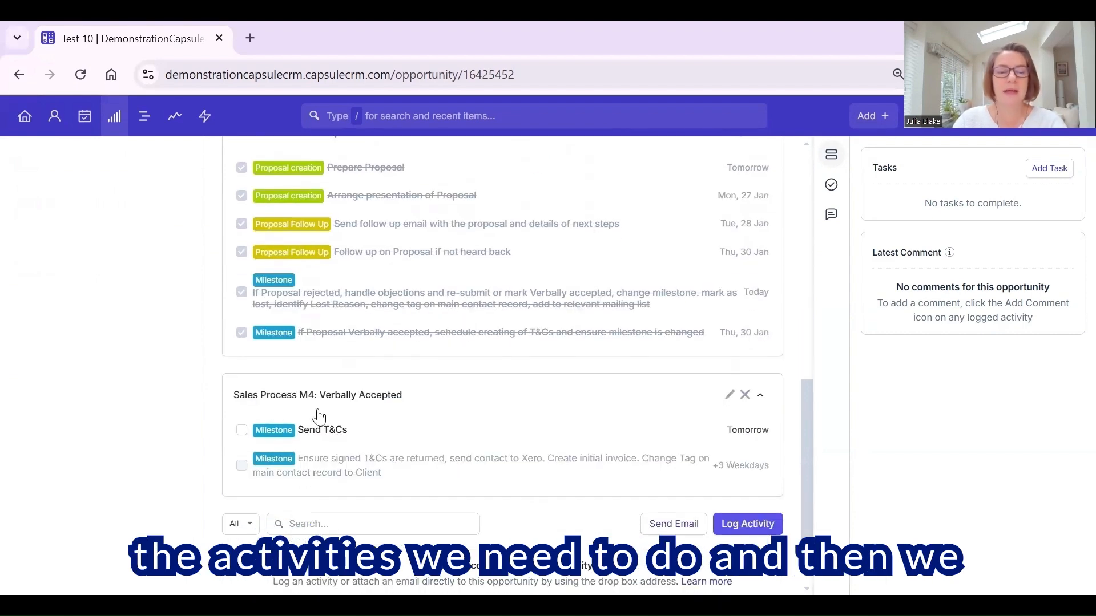
mouse_move(409, 406)
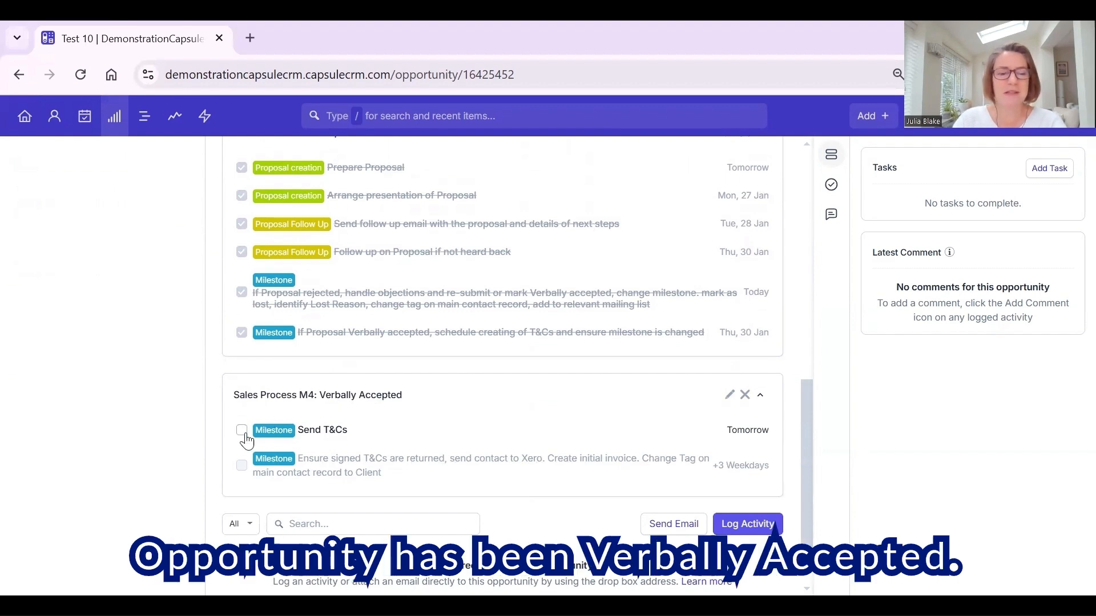
click(240, 430)
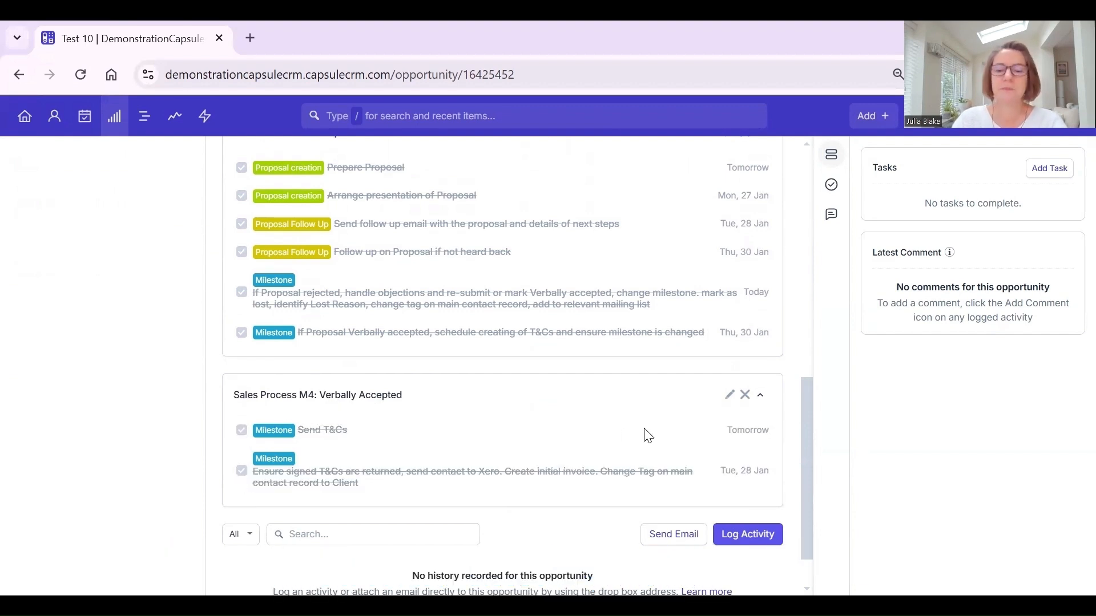
scroll(up, 3)
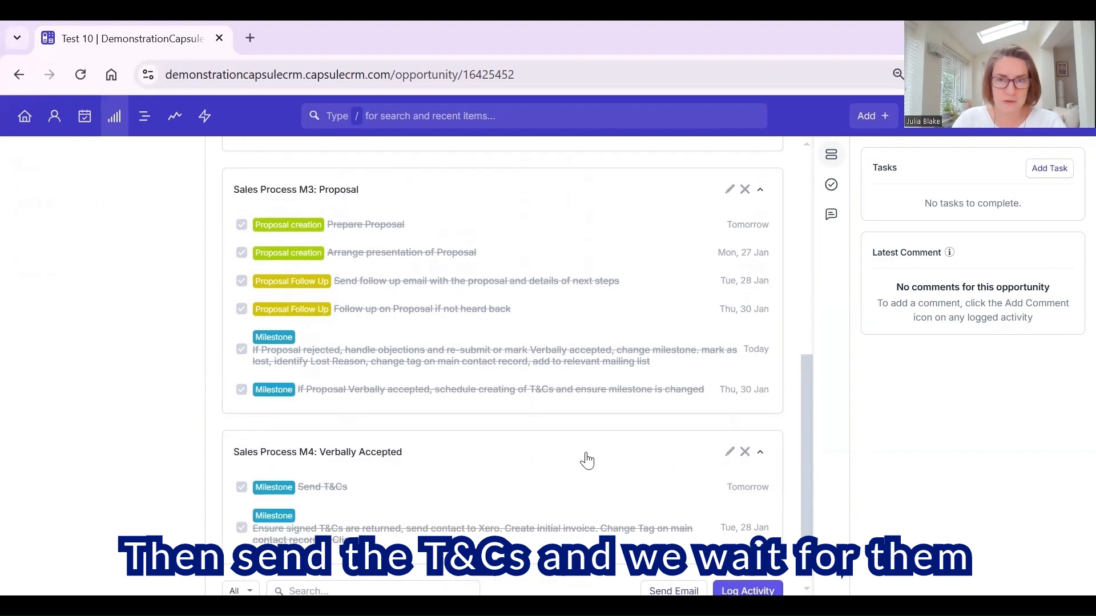
scroll(up, 3)
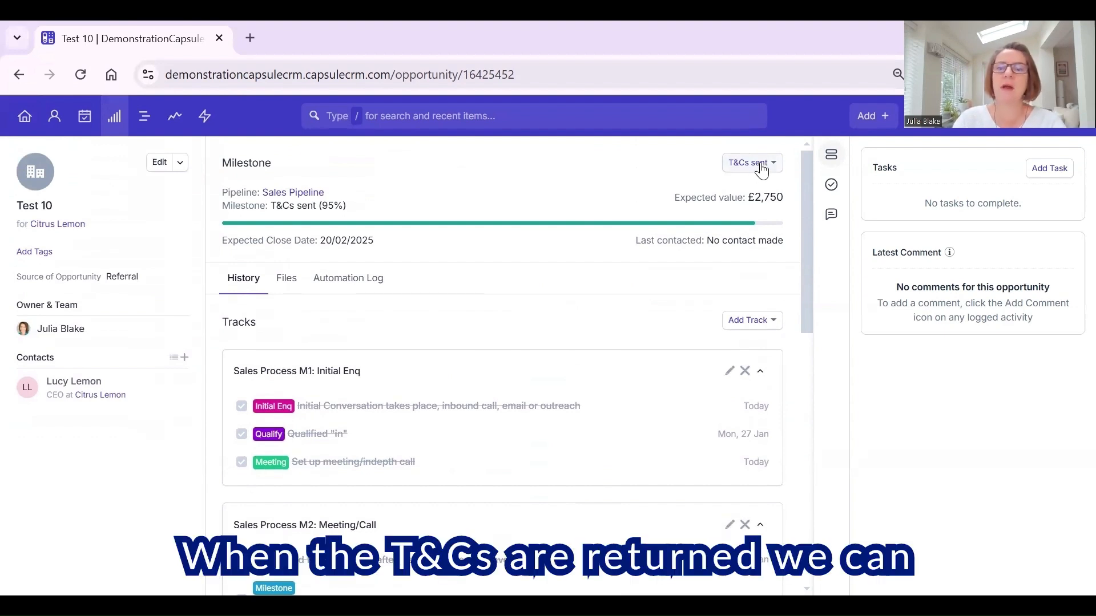
Mark Test 10 as Won from the milestone dropdown
click(751, 162)
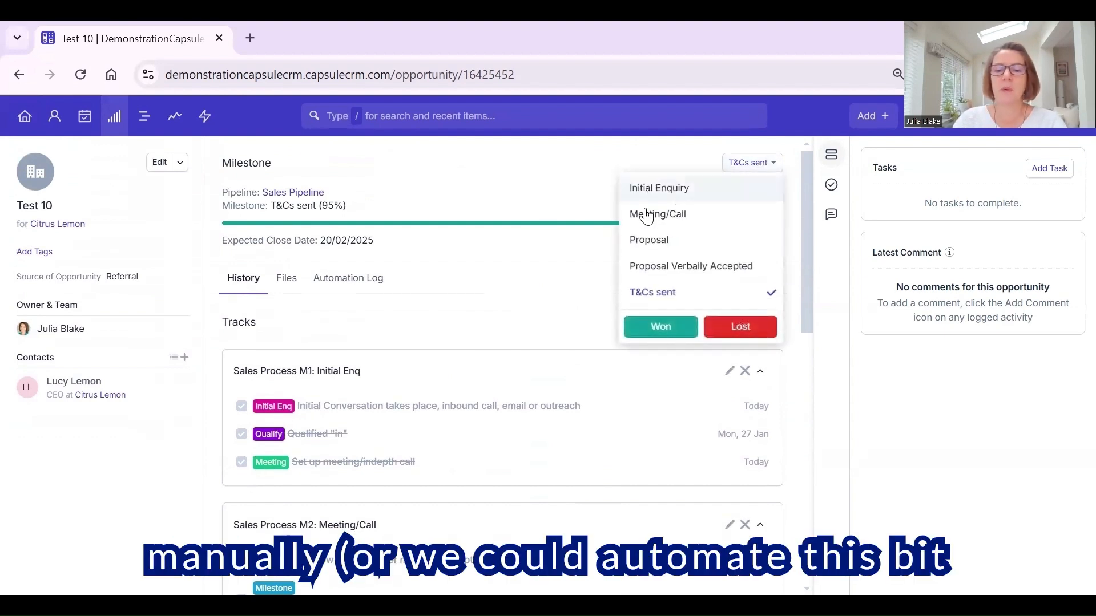
mouse_move(660, 326)
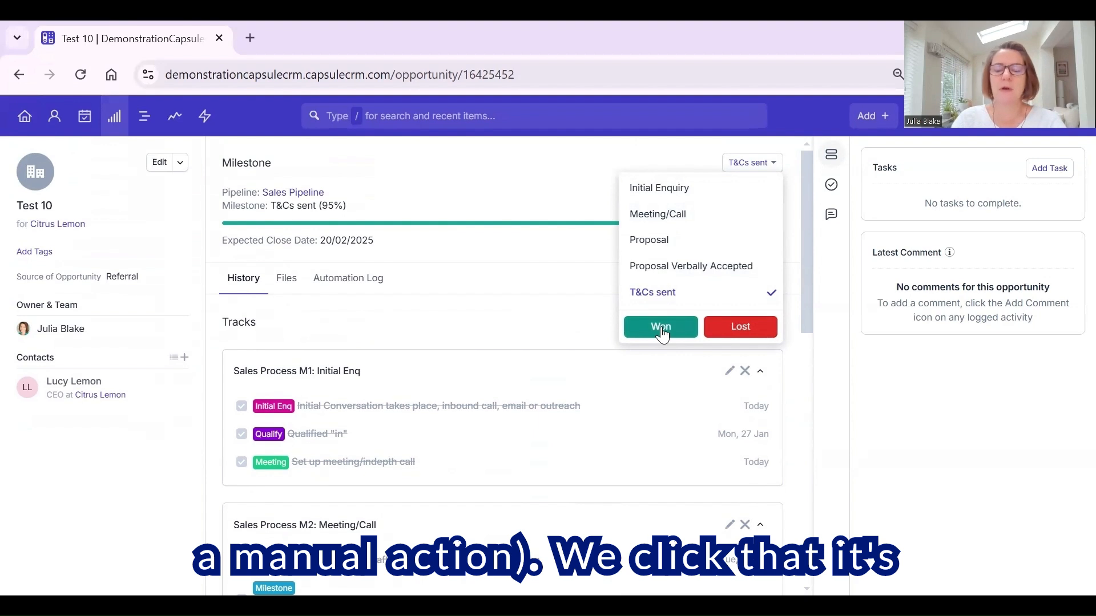
click(660, 326)
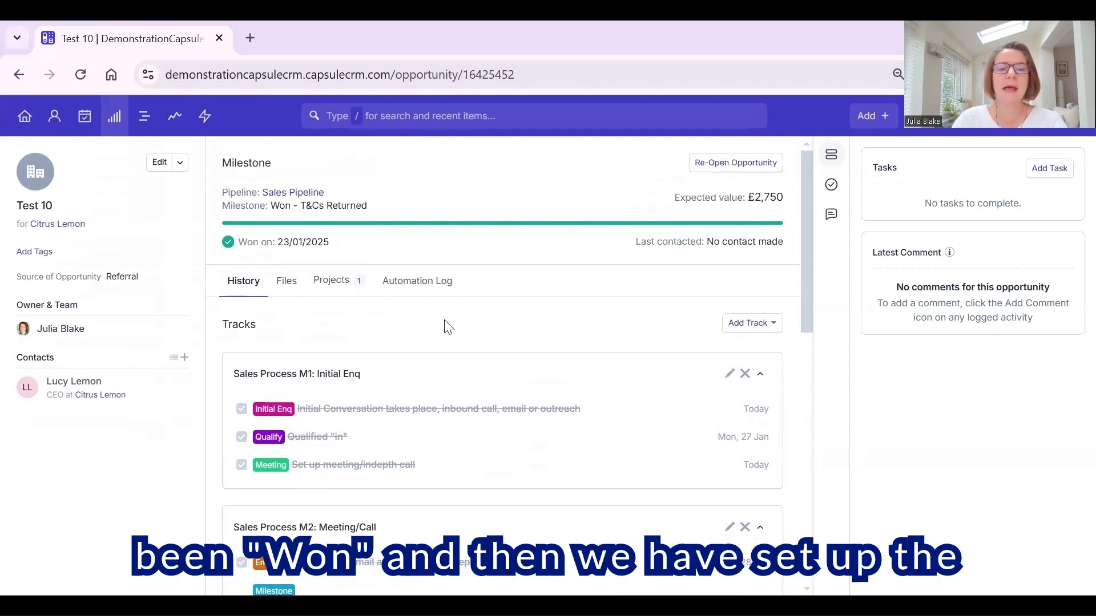
mouse_move(390, 317)
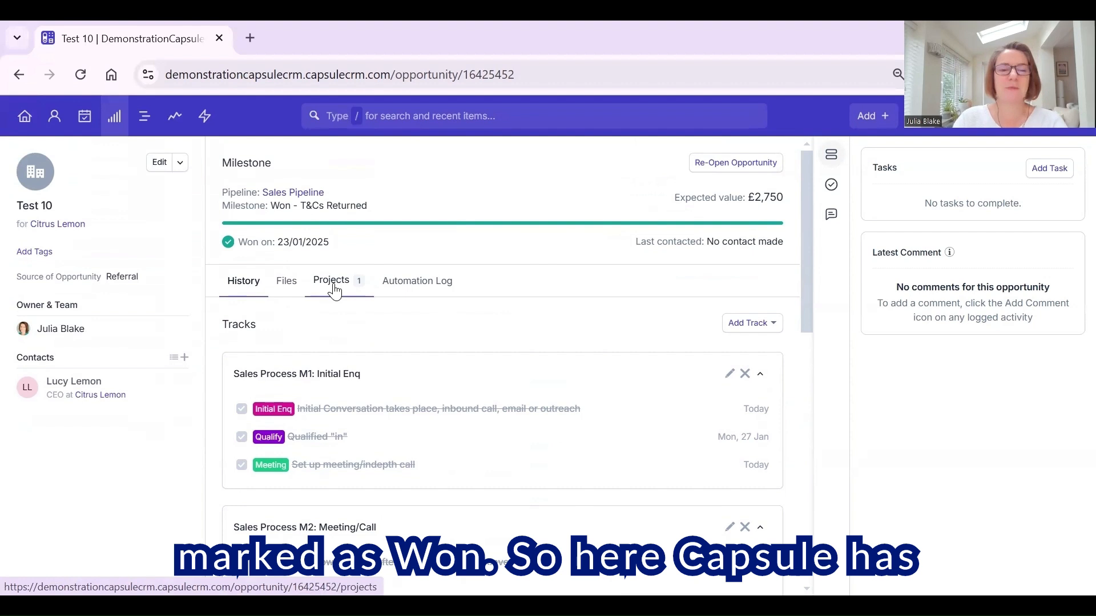
View the auto-created Test 10 project under Projects, then head to Workflow Automations
click(331, 281)
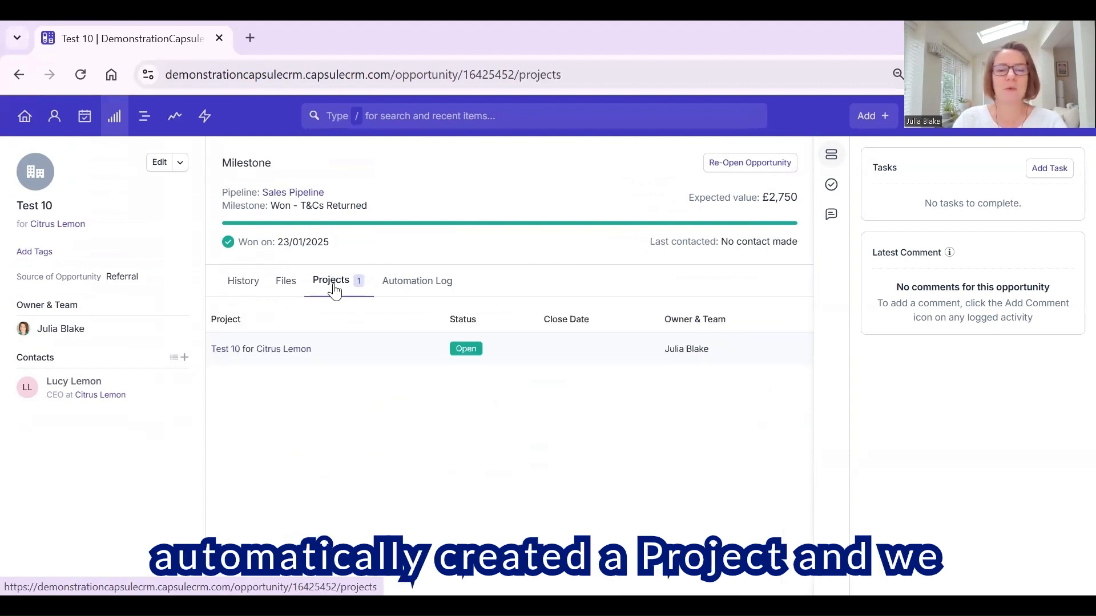
mouse_move(225, 349)
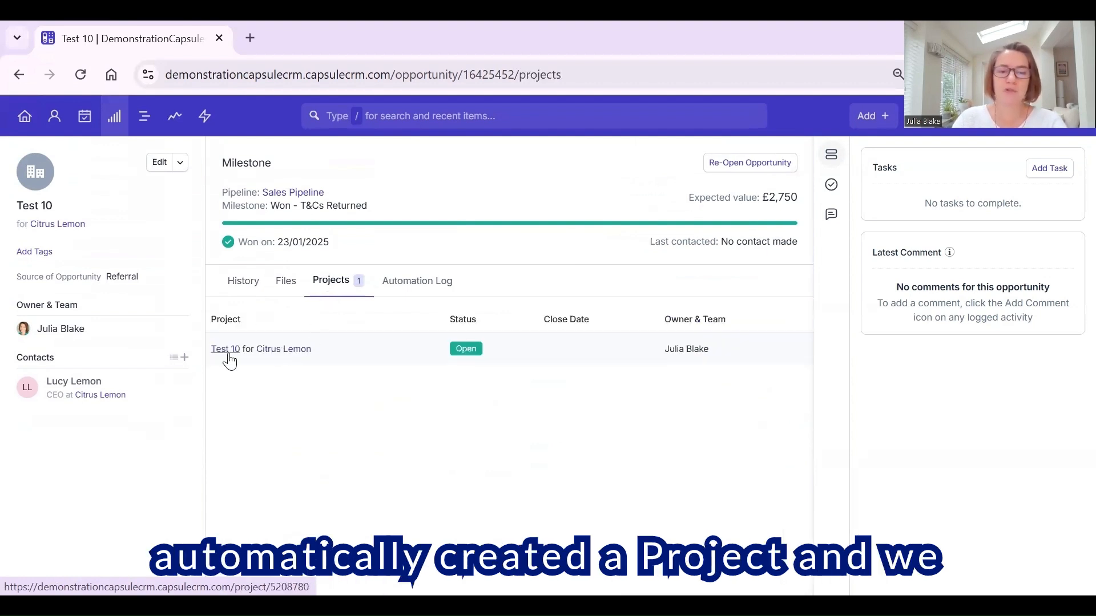
mouse_move(421, 443)
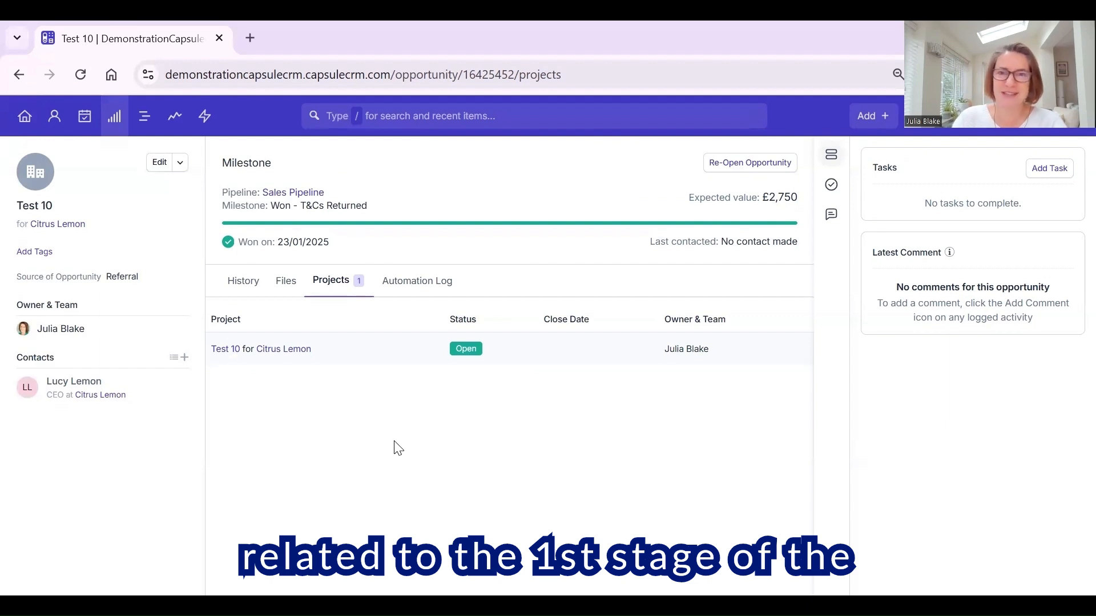
mouse_move(456, 431)
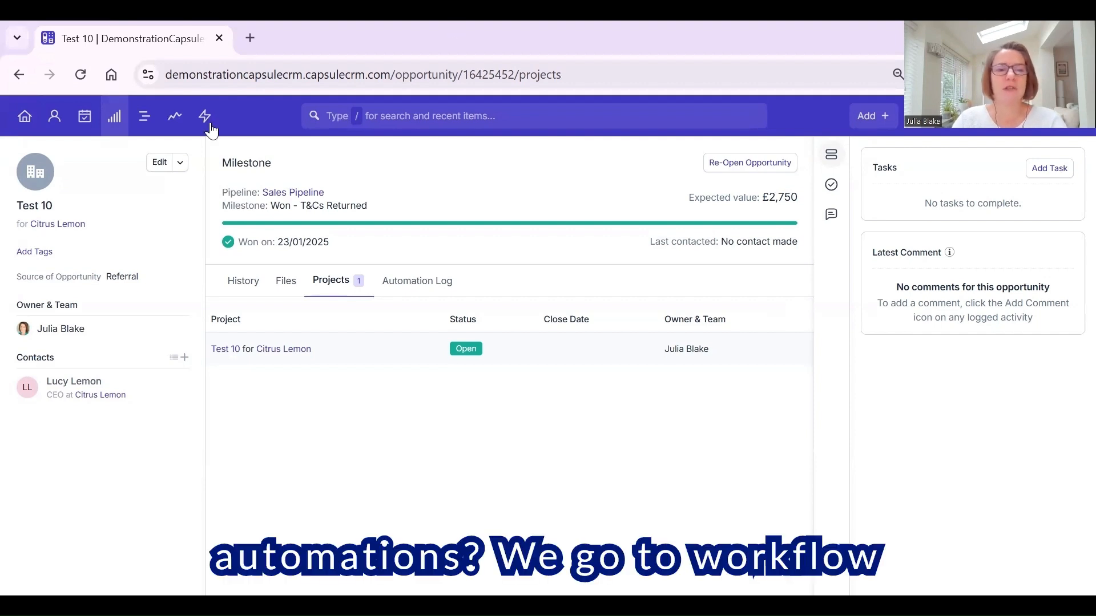
click(204, 117)
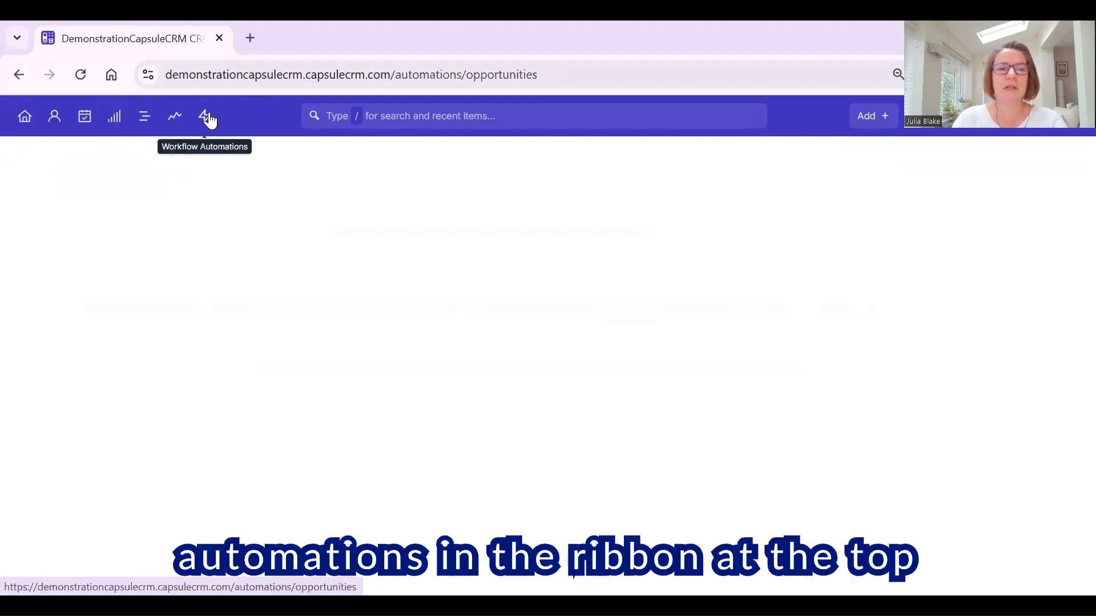
Open the Sales Process automation from the Workflow Automations page
click(204, 116)
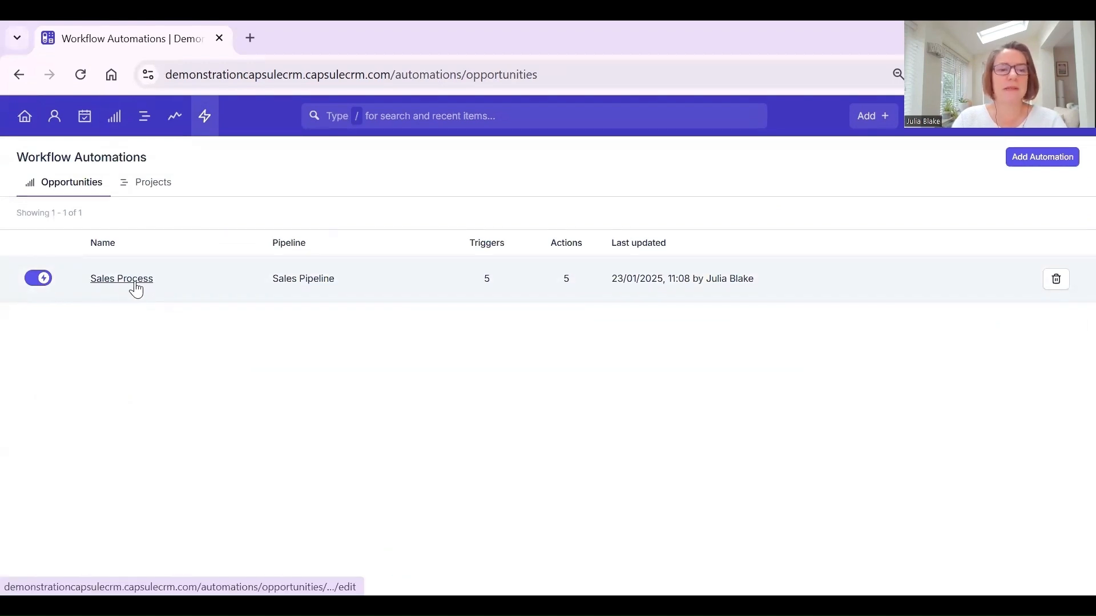
click(121, 279)
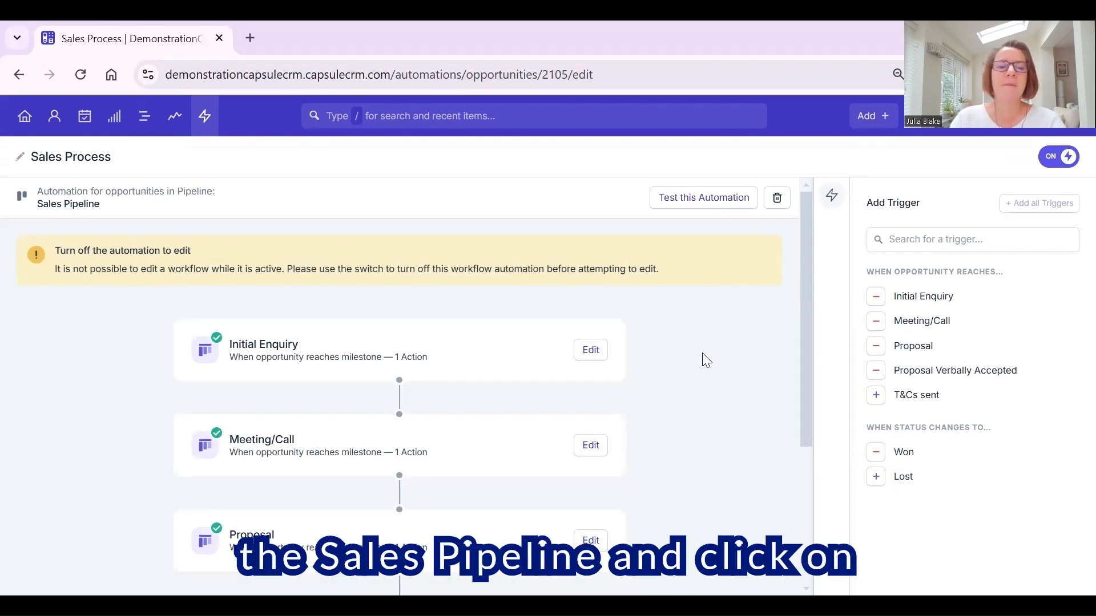
mouse_move(751, 372)
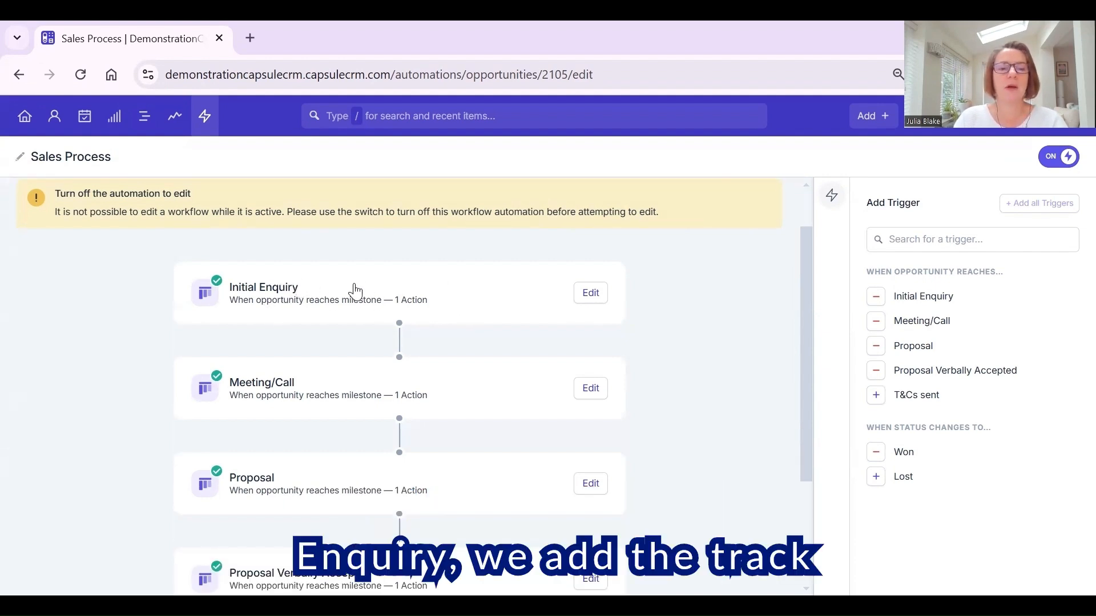
Expand the Initial Enquiry trigger to show its Add Track action for Sales Process M1: Initial Enq
click(589, 292)
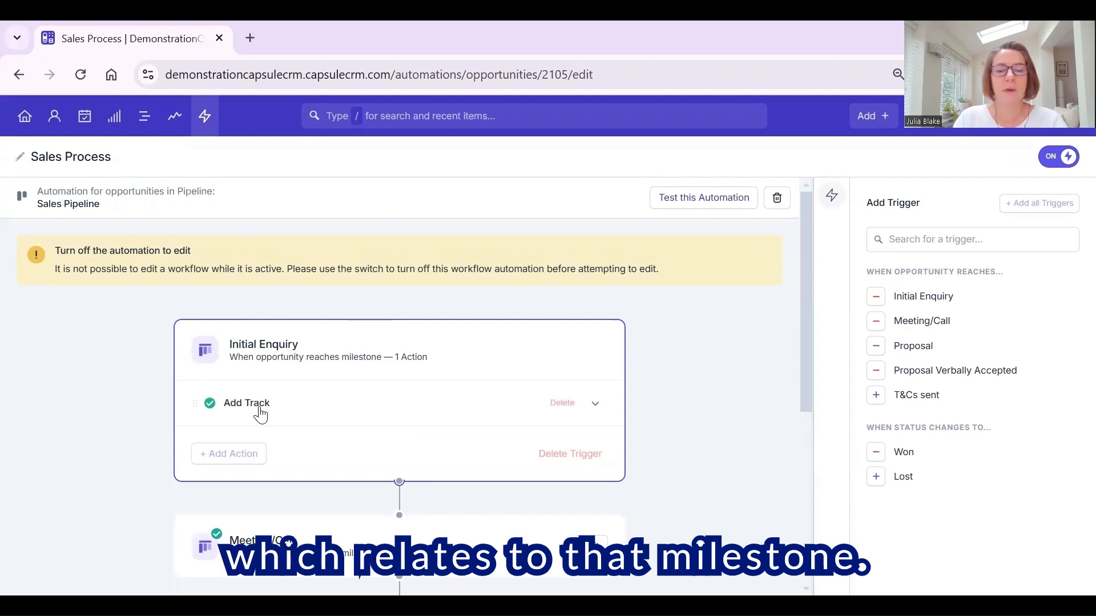
click(595, 403)
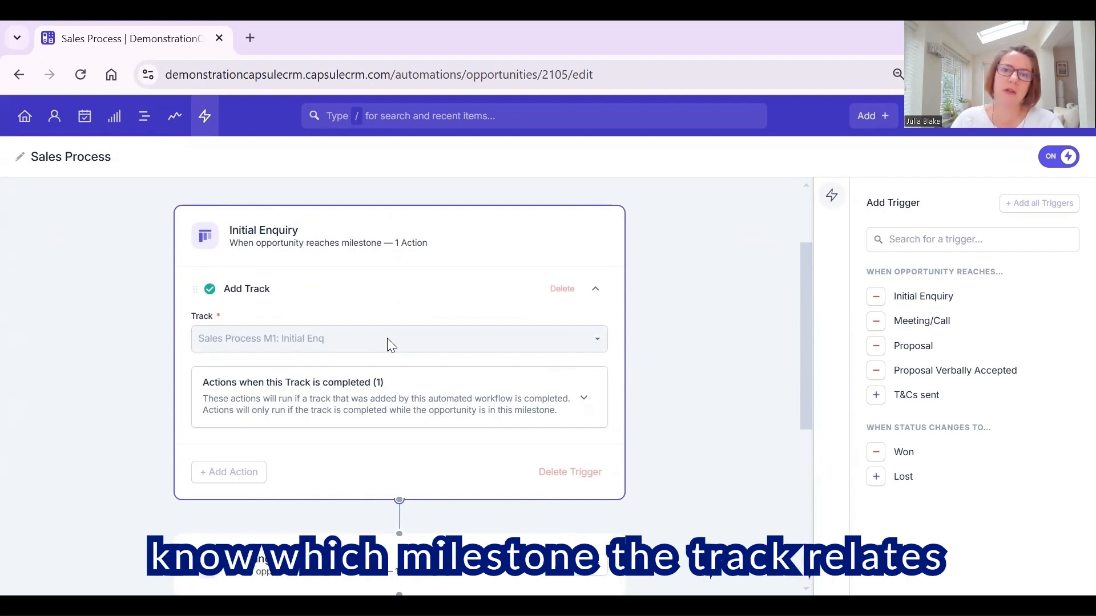
mouse_move(412, 348)
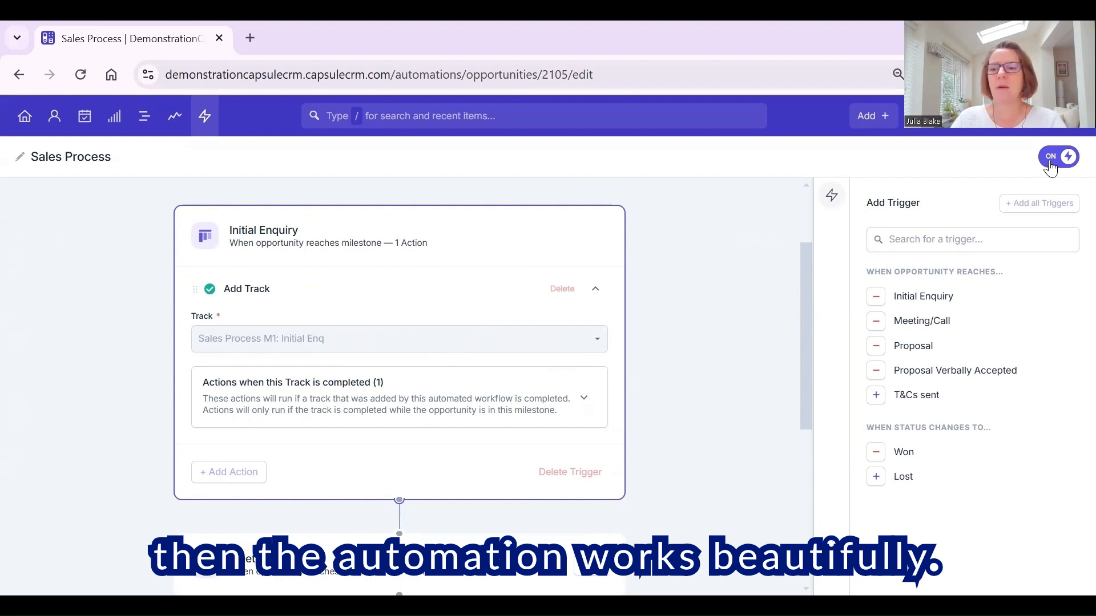
Turn the automation off, expand the Change Milestone to Meeting/Call action and list addable action types
click(1058, 156)
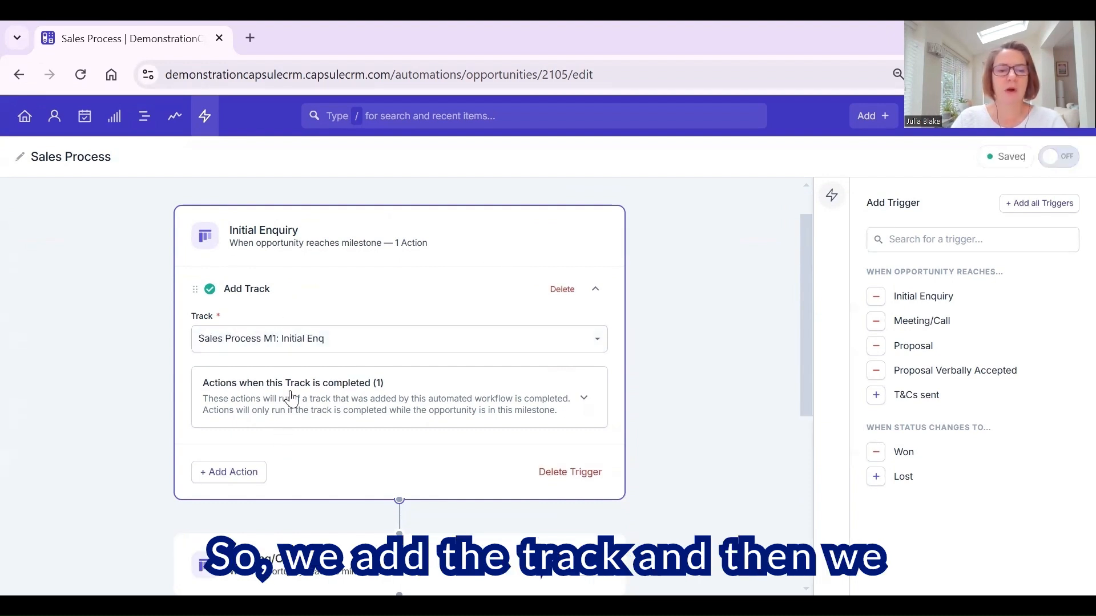
mouse_move(396, 388)
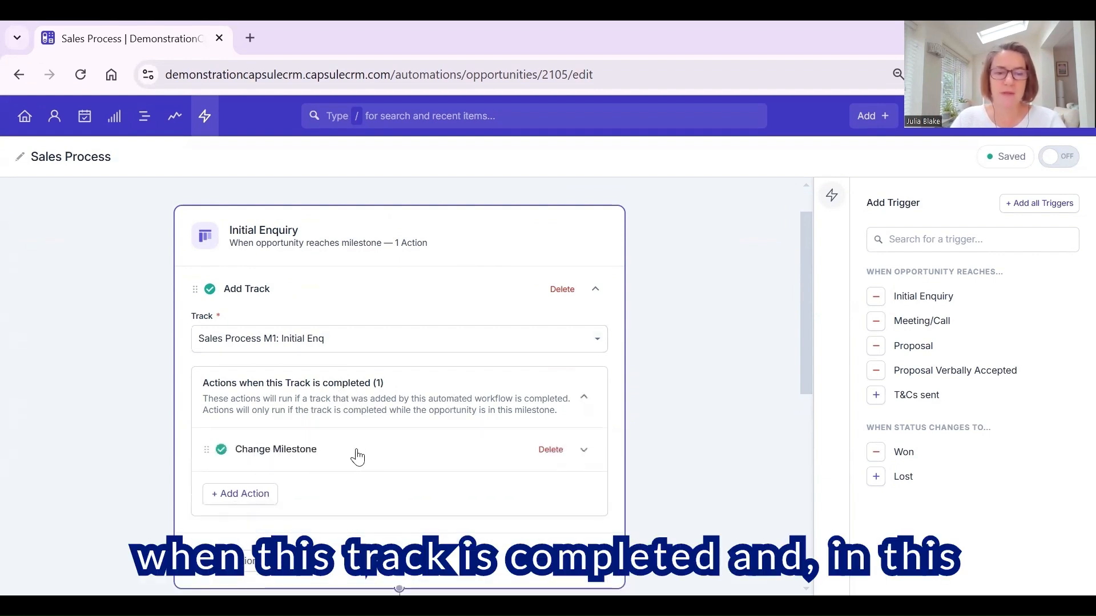
click(583, 450)
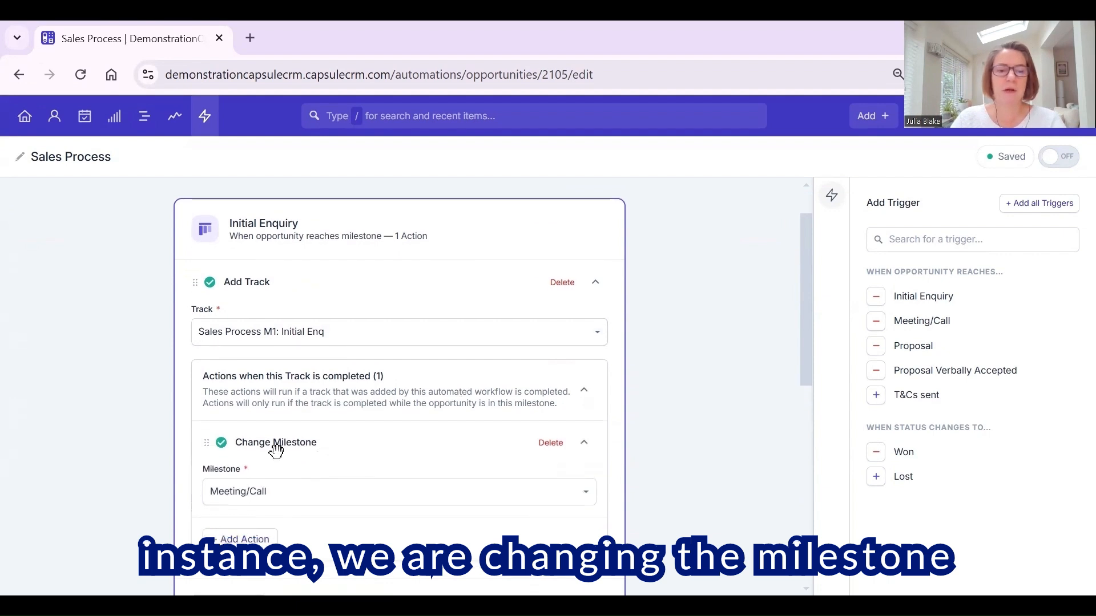
scroll(down, 3)
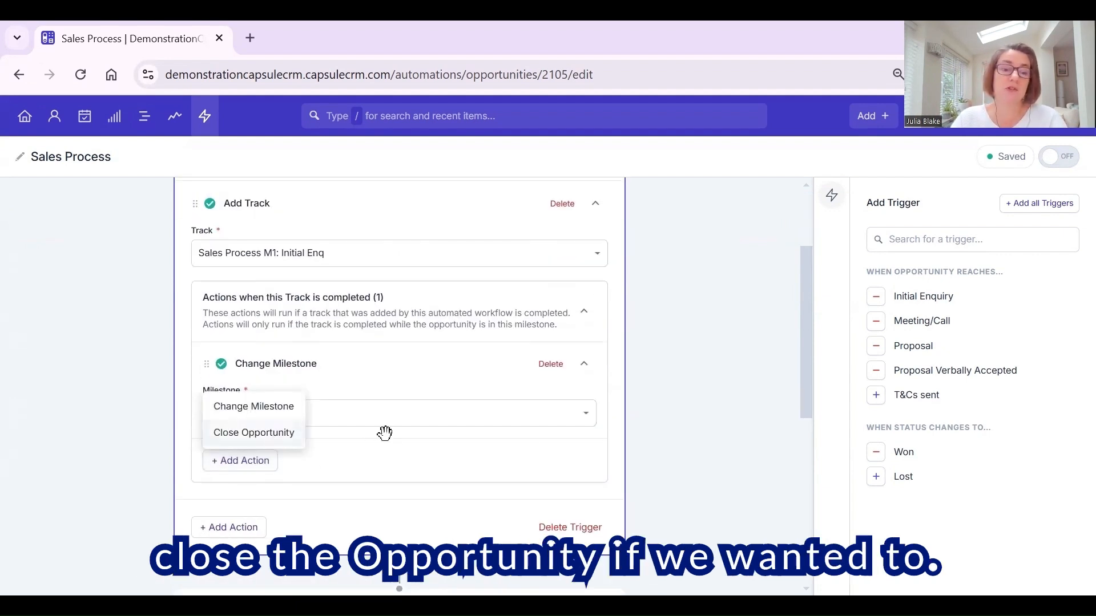
click(239, 460)
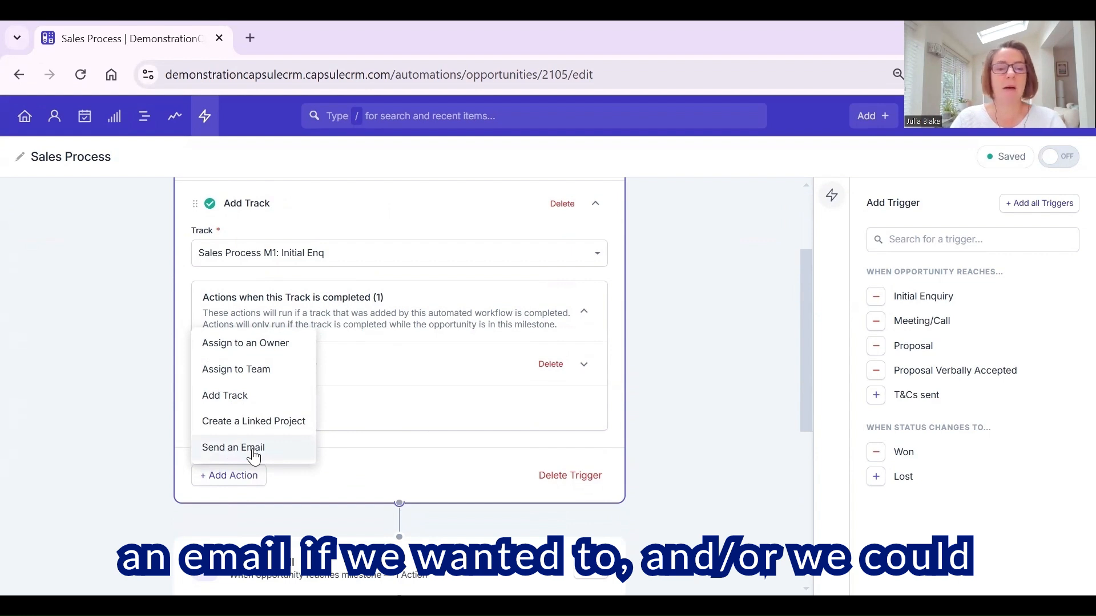
mouse_move(254, 391)
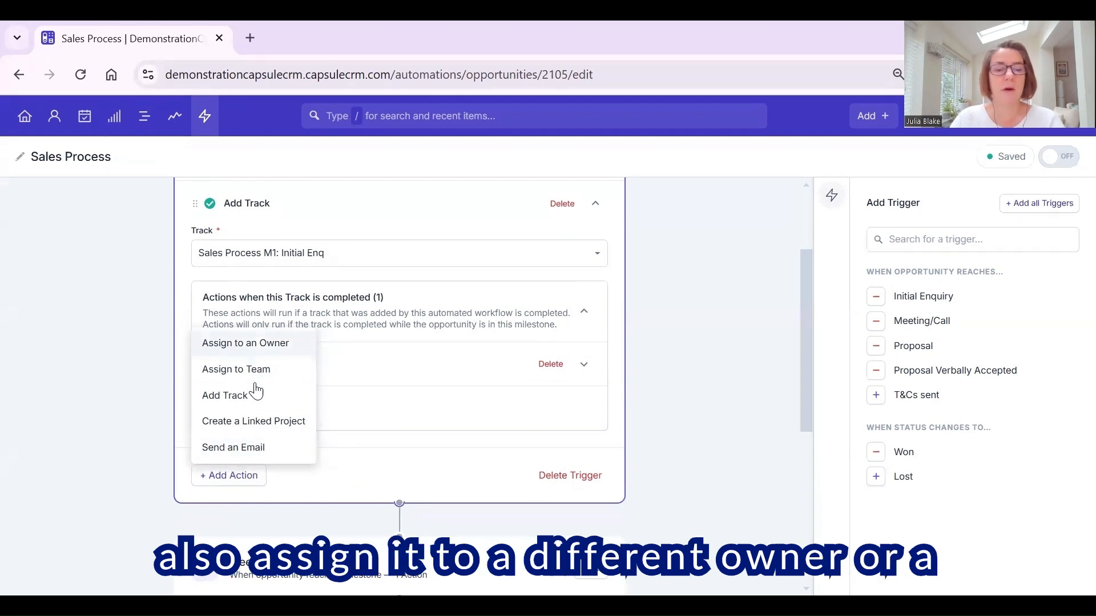
mouse_move(280, 422)
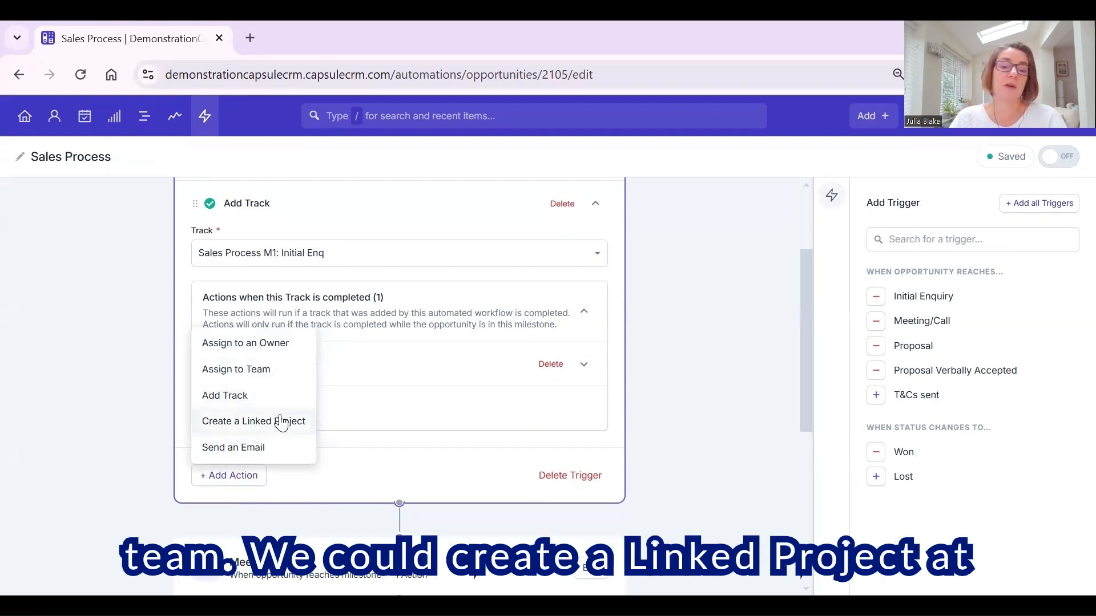
mouse_move(358, 446)
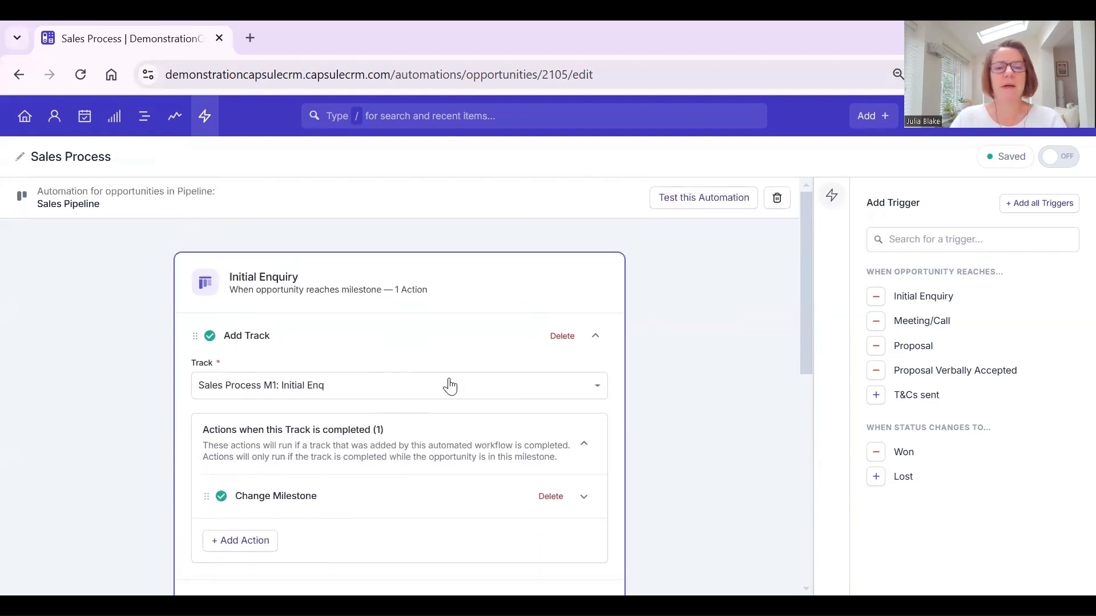
Scroll to the Won trigger and expand its Create a Linked Project action
scroll(down, 3)
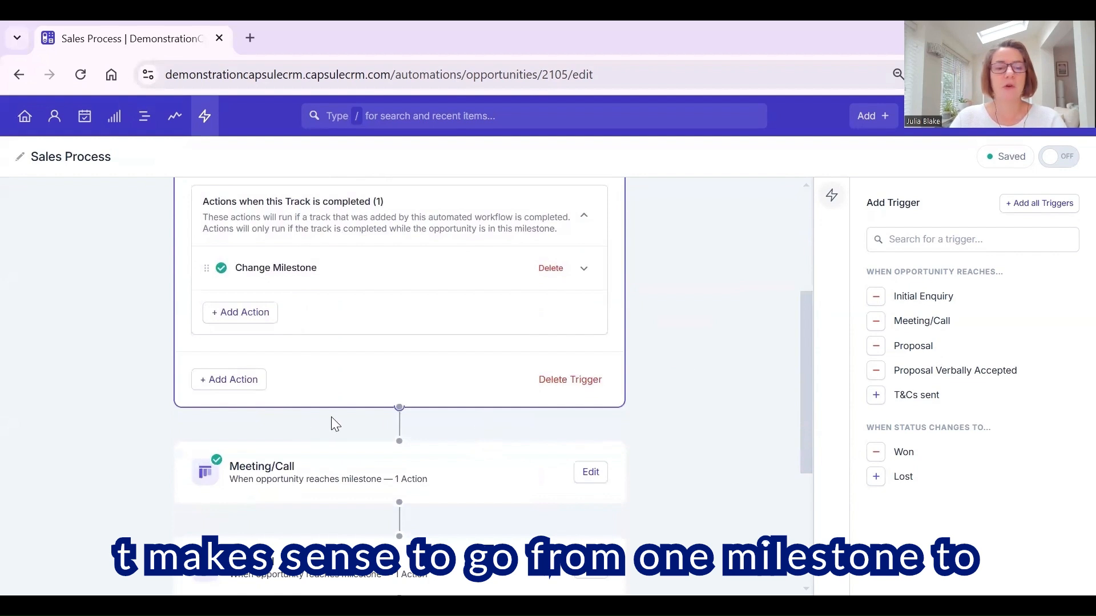
scroll(down, 3)
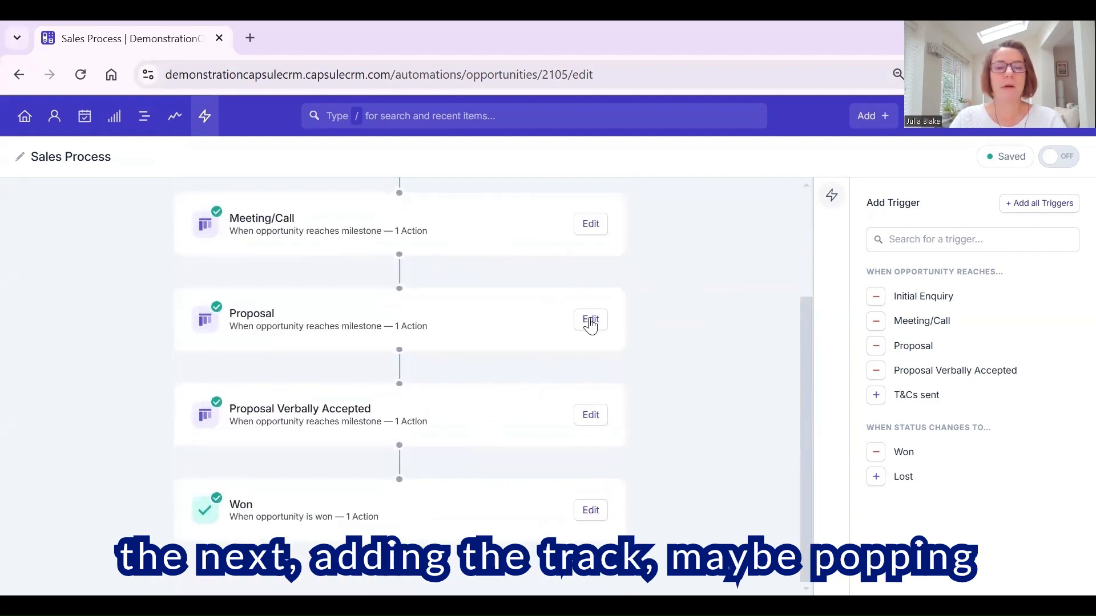
scroll(up, 3)
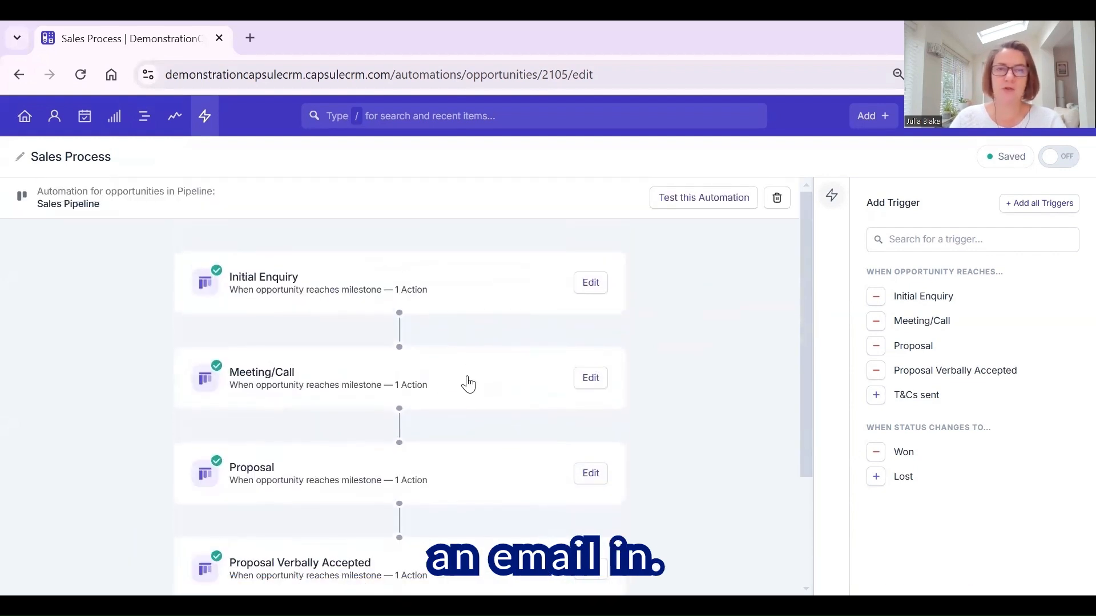
scroll(down, 3)
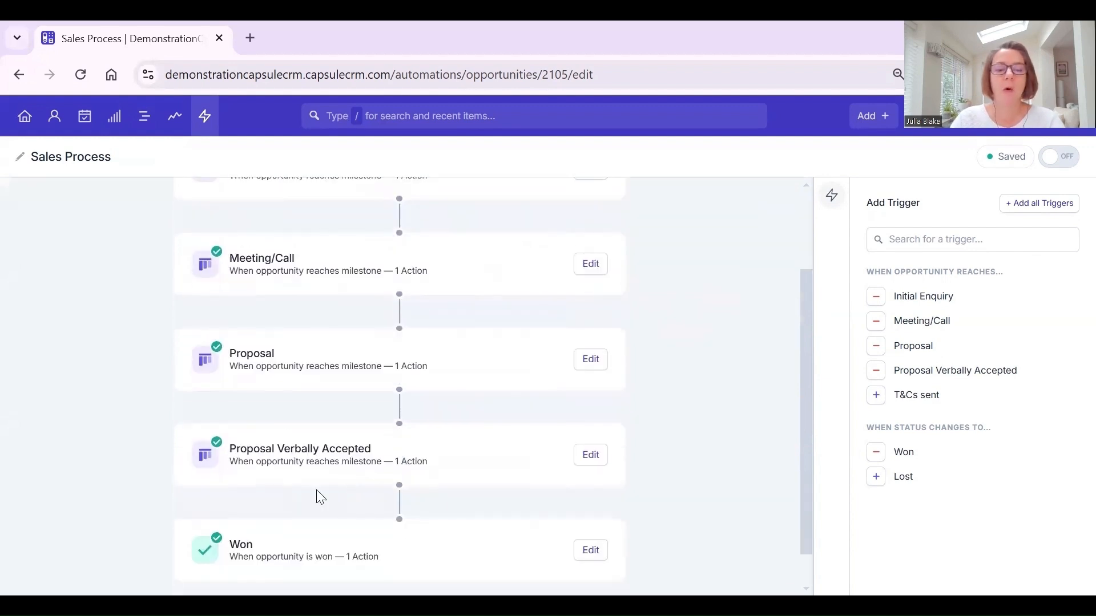
scroll(down, 3)
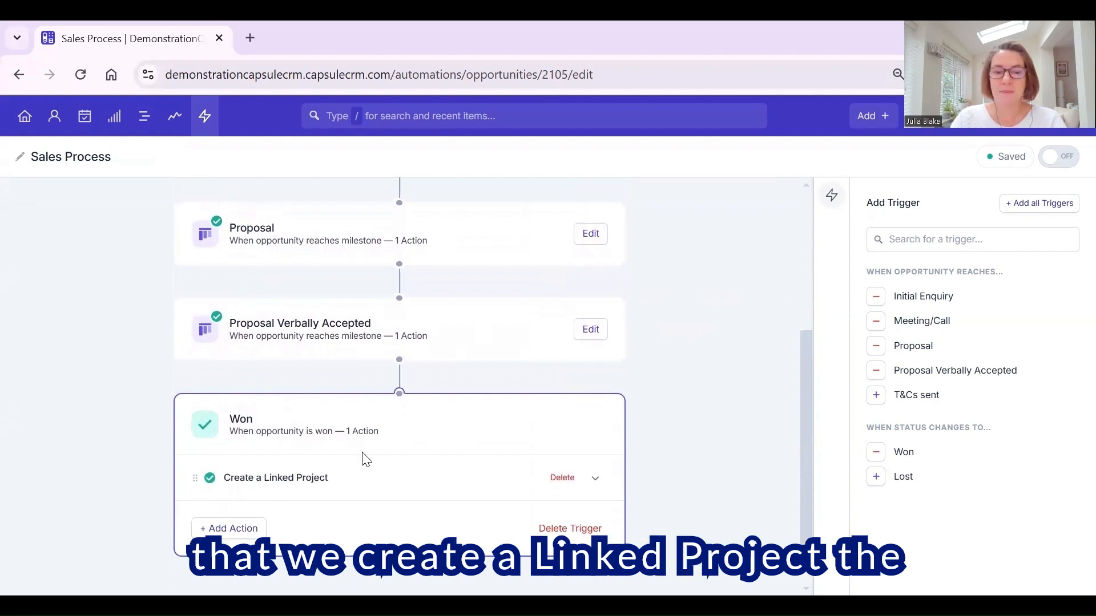
click(595, 477)
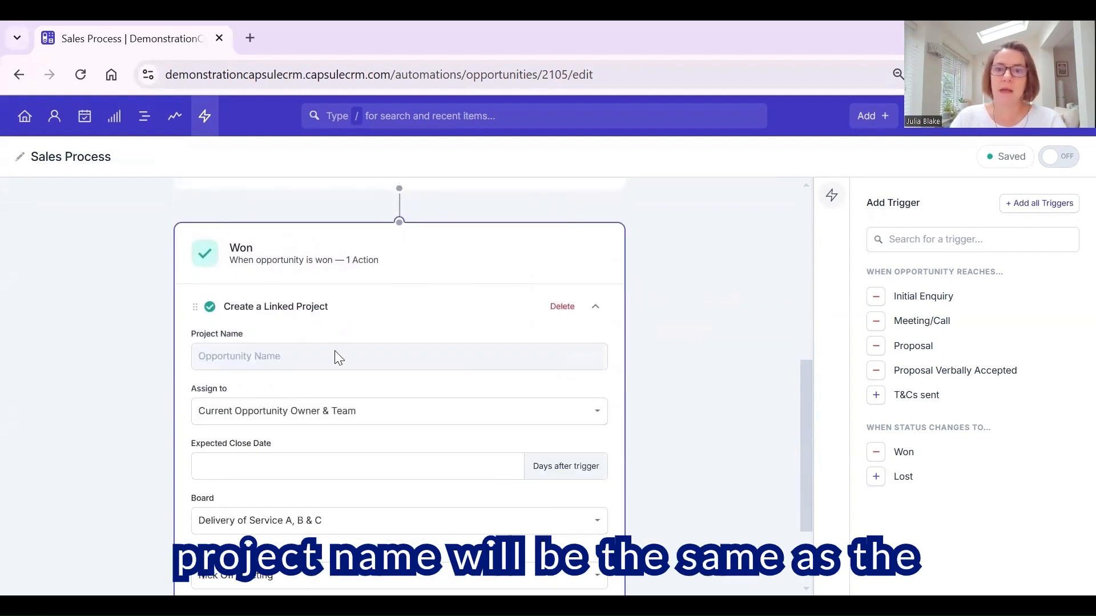
Review the Board dropdown and keep Delivery of Service A, B & C as the project board
scroll(down, 3)
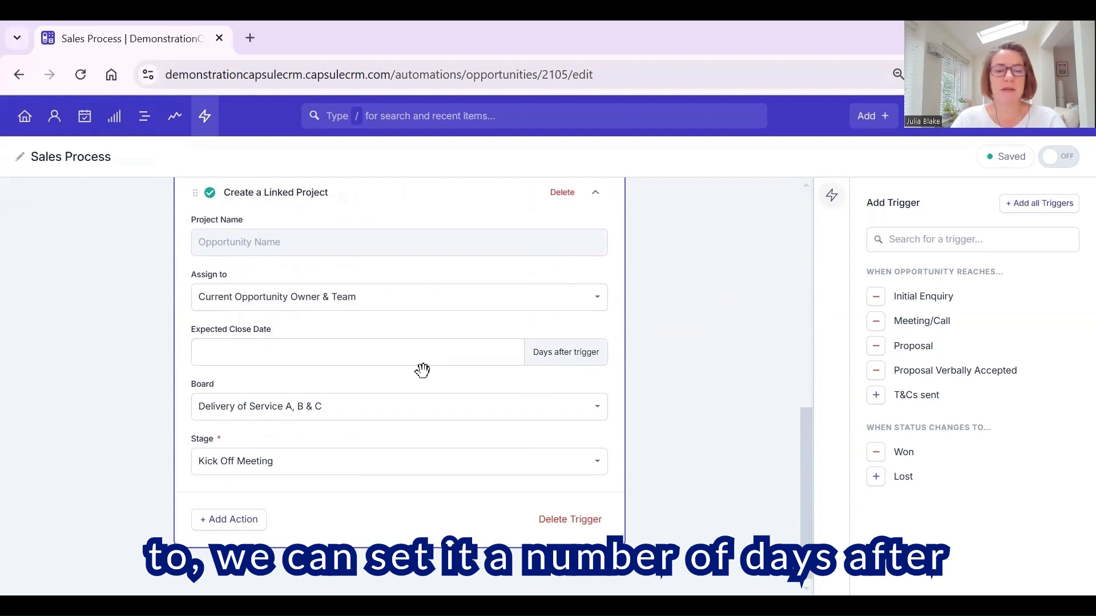
mouse_move(338, 412)
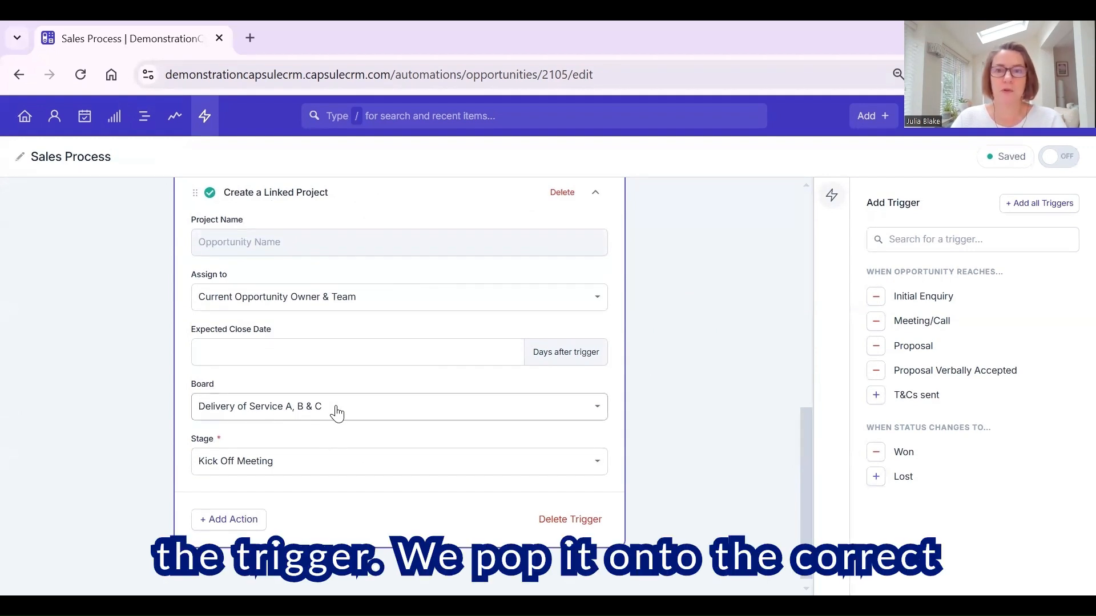
click(399, 407)
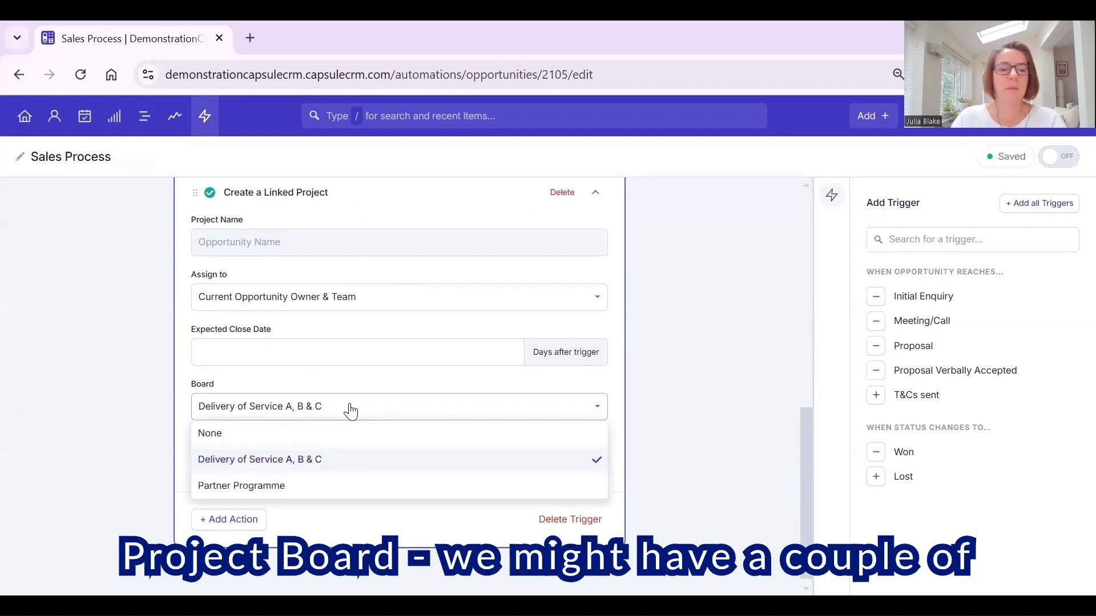
click(259, 459)
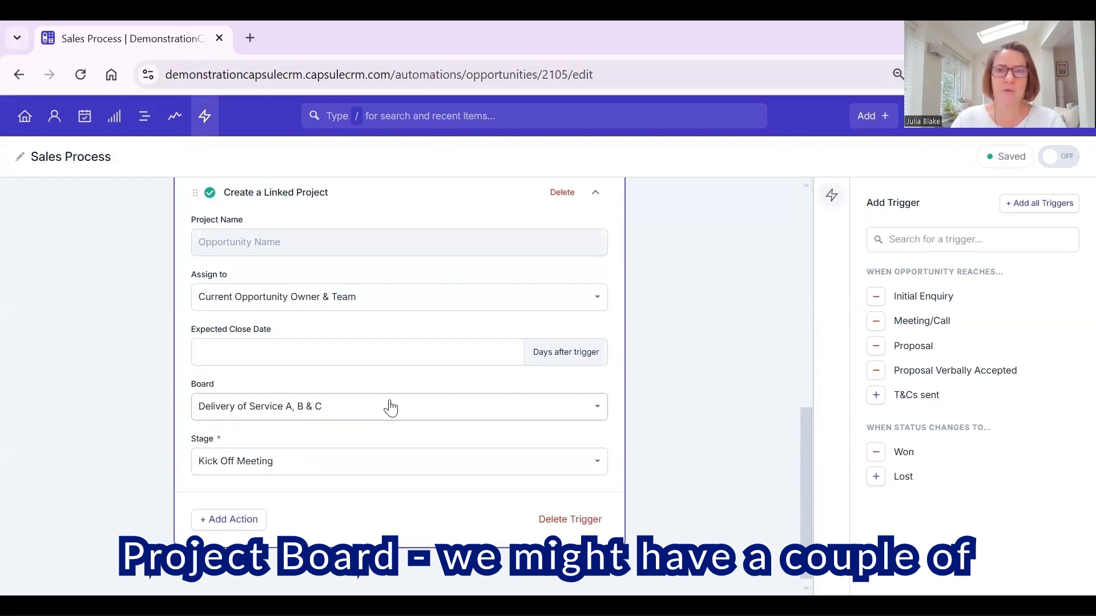
click(400, 460)
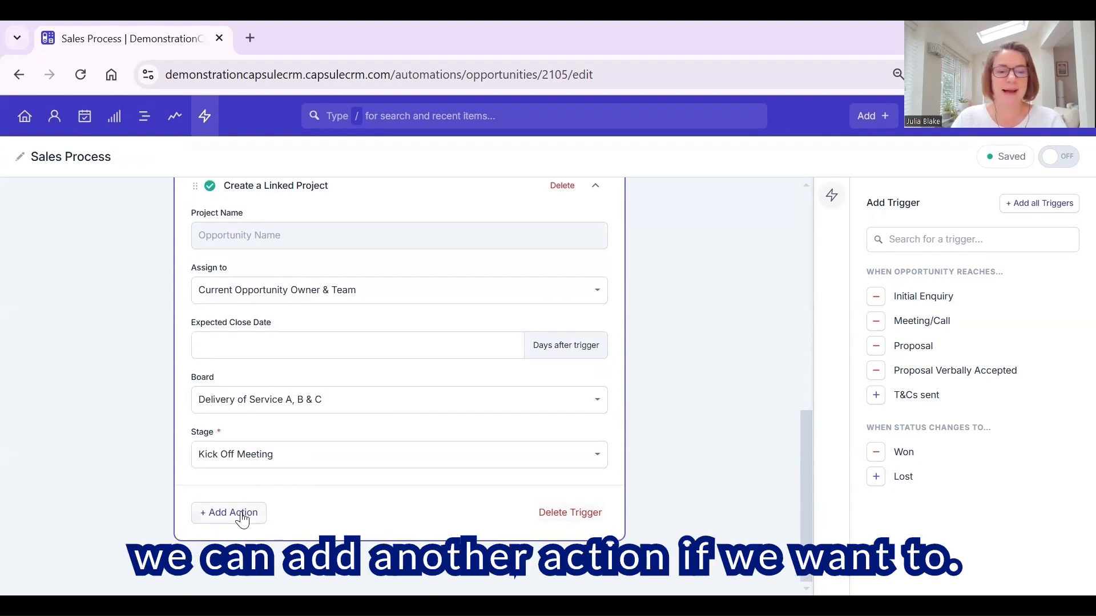
scroll(up, 3)
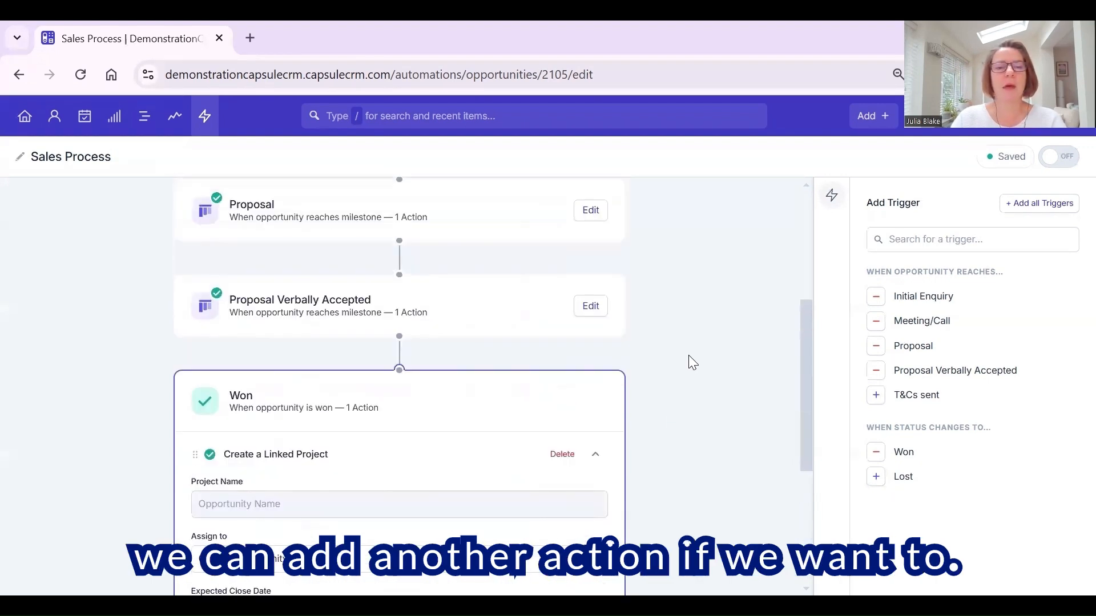
Switch the Sales Process automation on, check the Projects automations, and return to the Opportunities list showing it active
click(1058, 156)
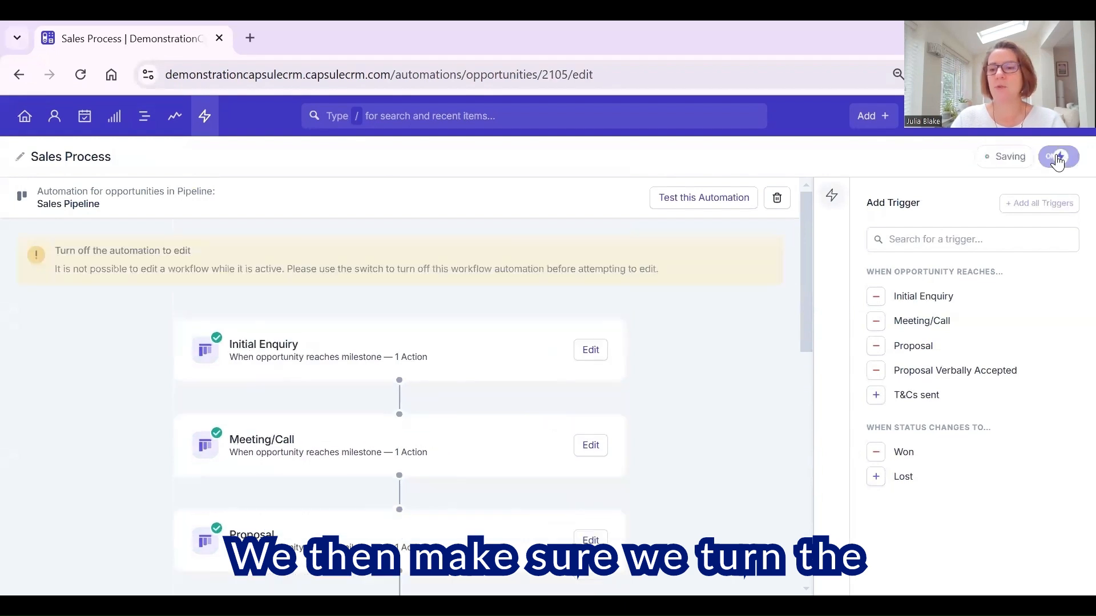
click(1058, 157)
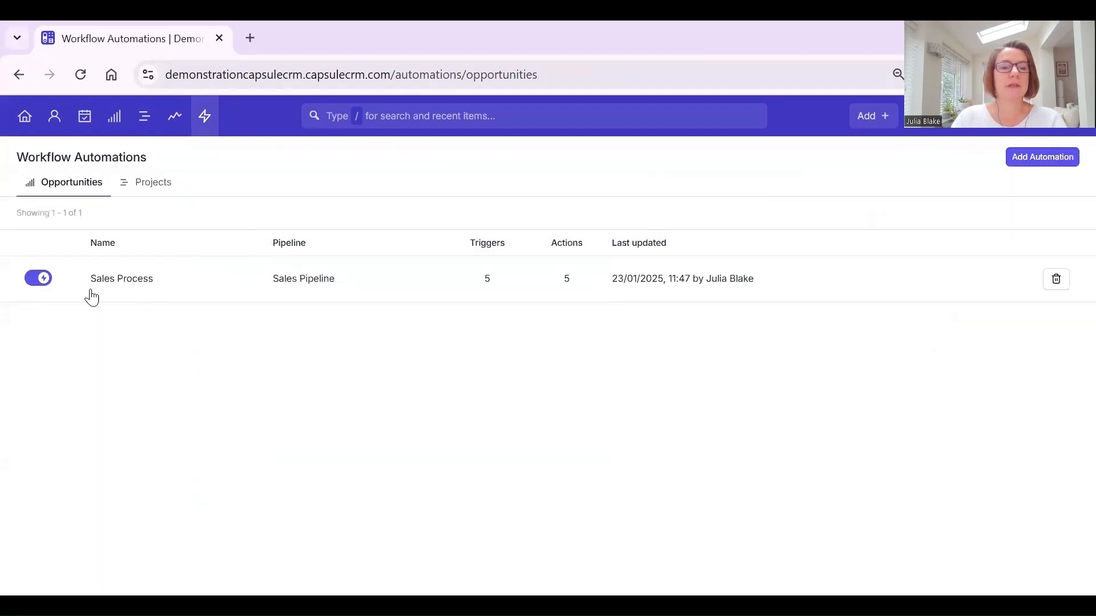
click(152, 181)
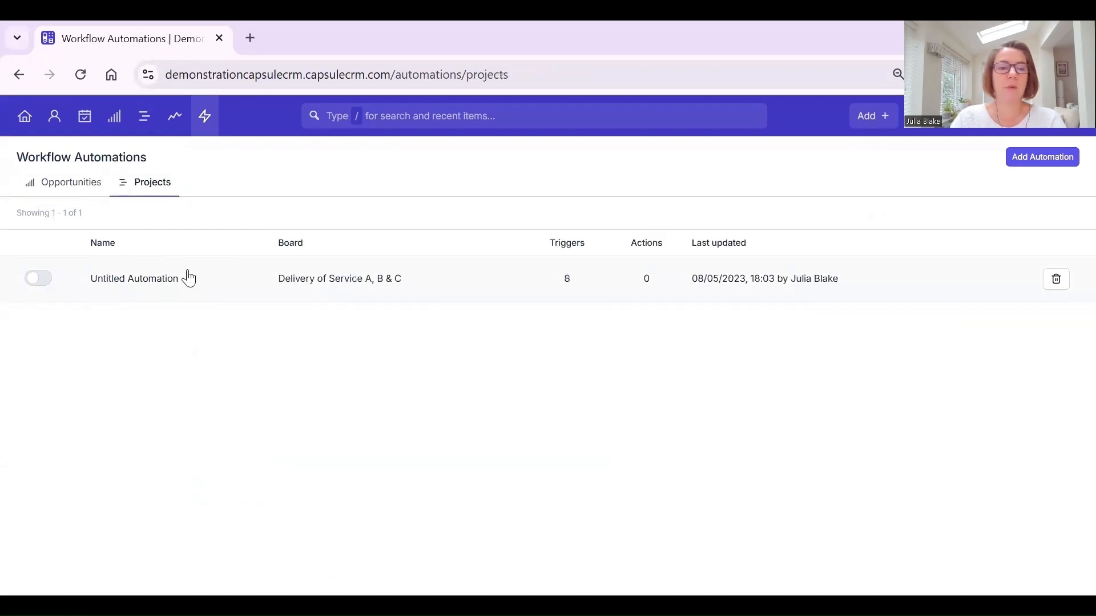
mouse_move(152, 182)
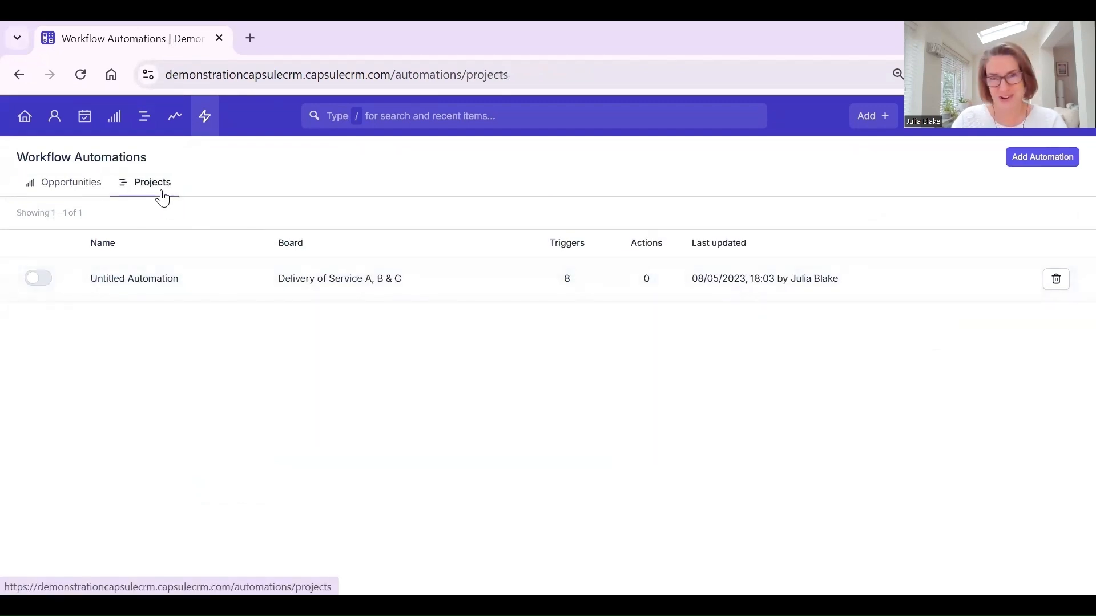
mouse_move(582, 177)
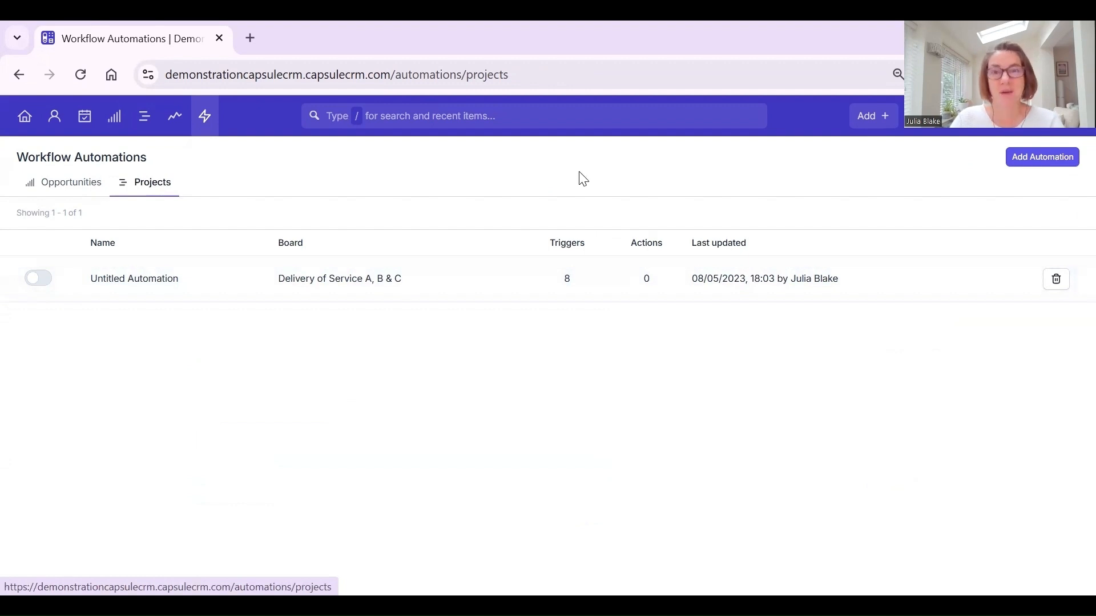
click(71, 183)
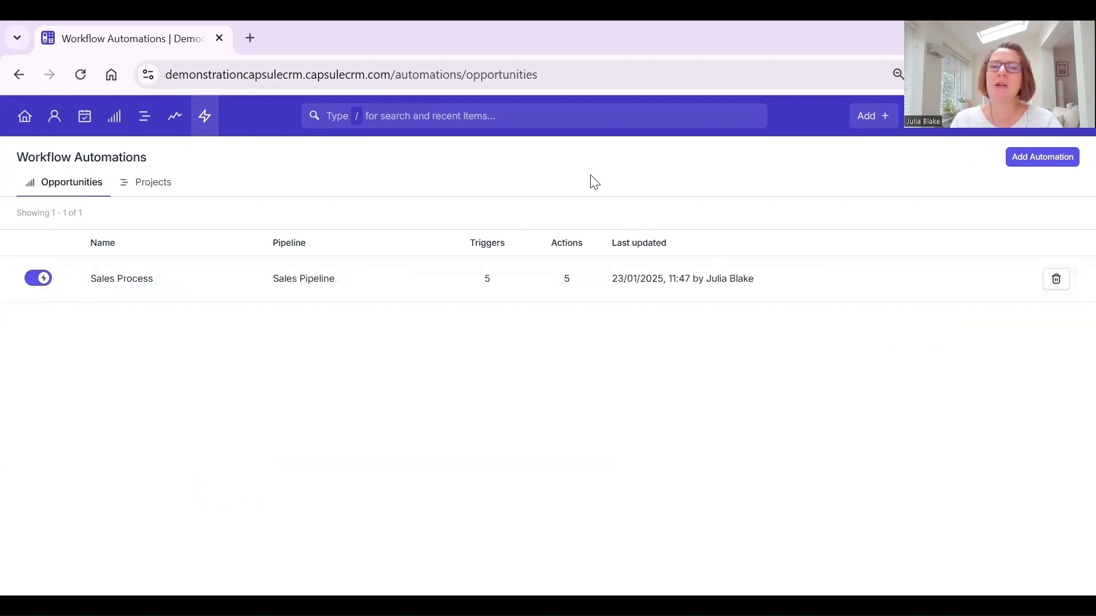